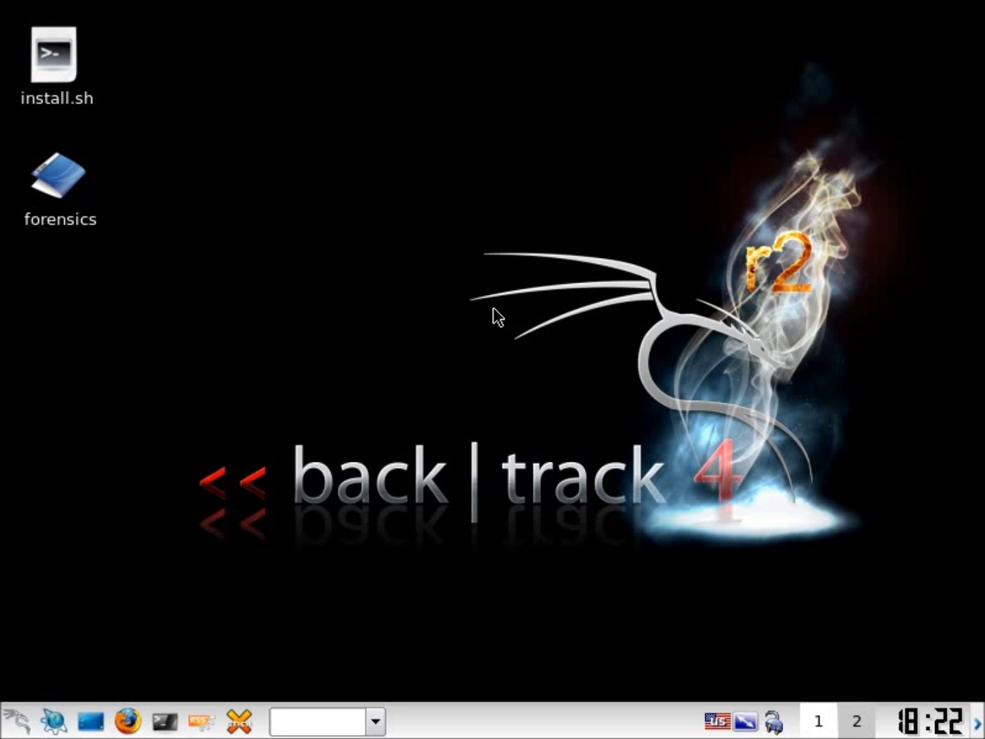
mouse_move(49, 687)
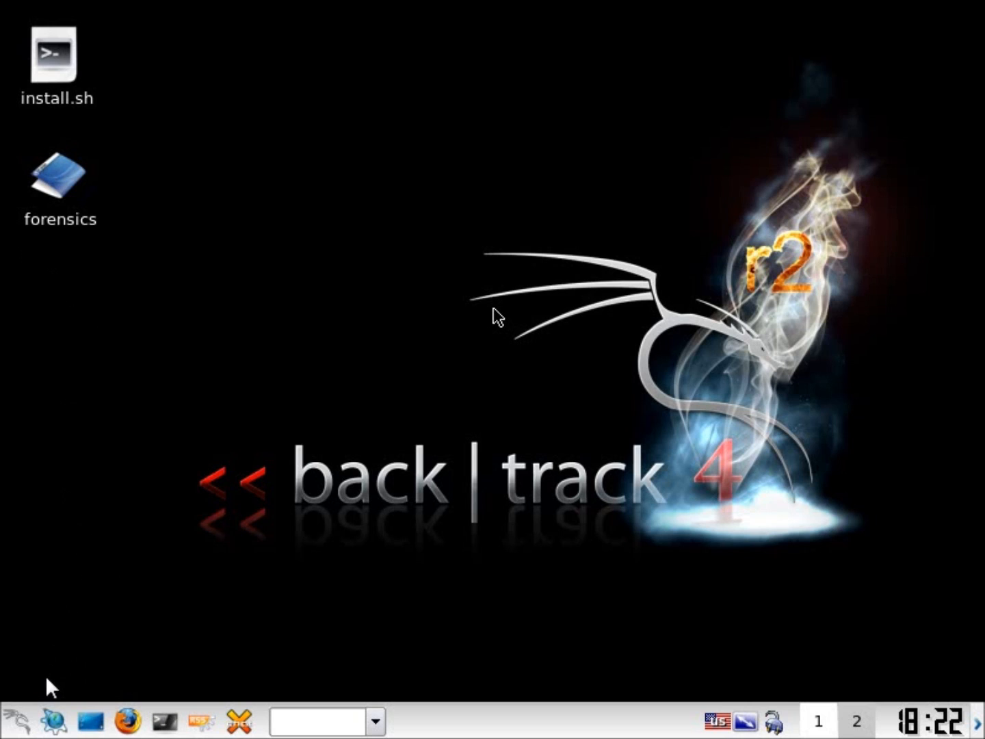
mouse_move(34, 712)
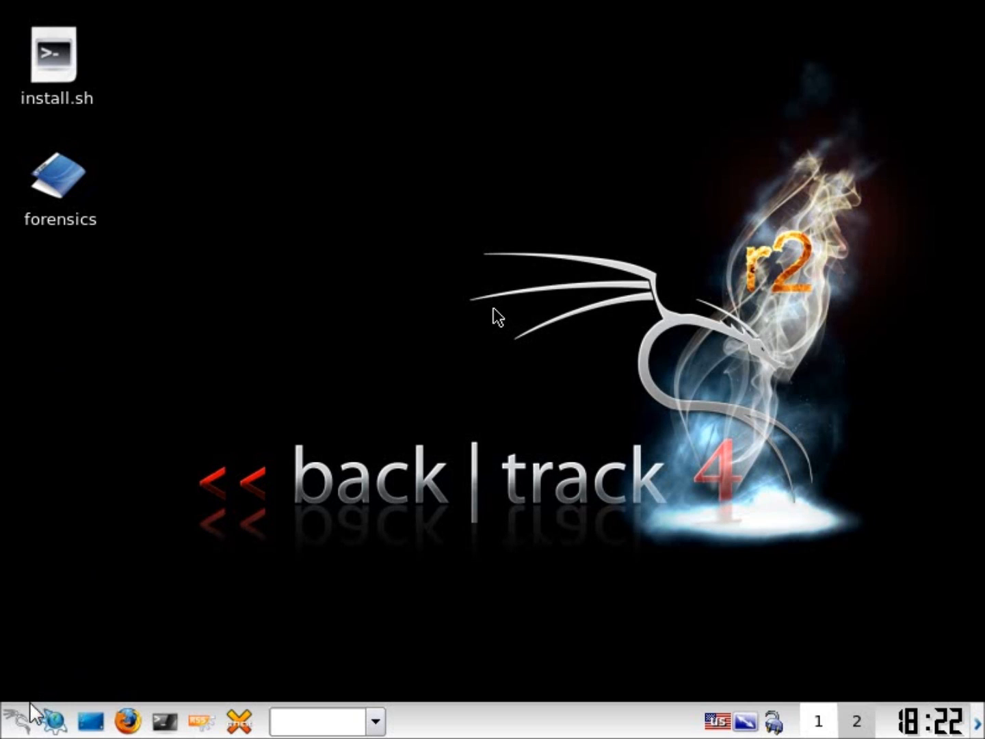
mouse_move(246, 599)
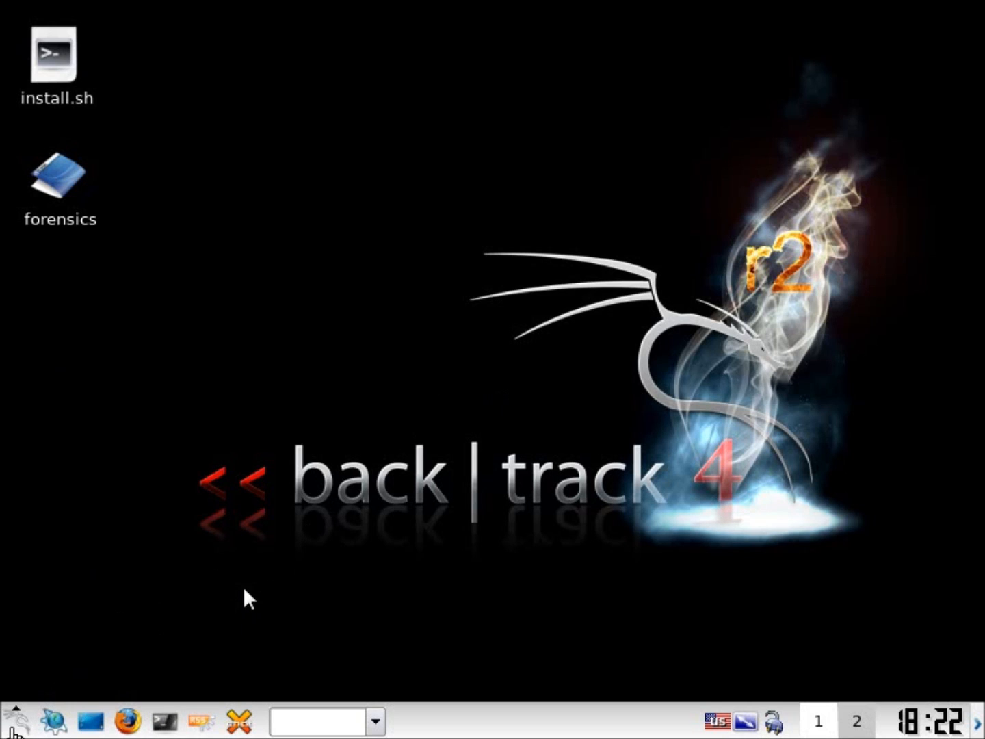
Launch Magicrescue from the K menu under Backtrack > Digital Forensics > File Carving
left_click(10, 721)
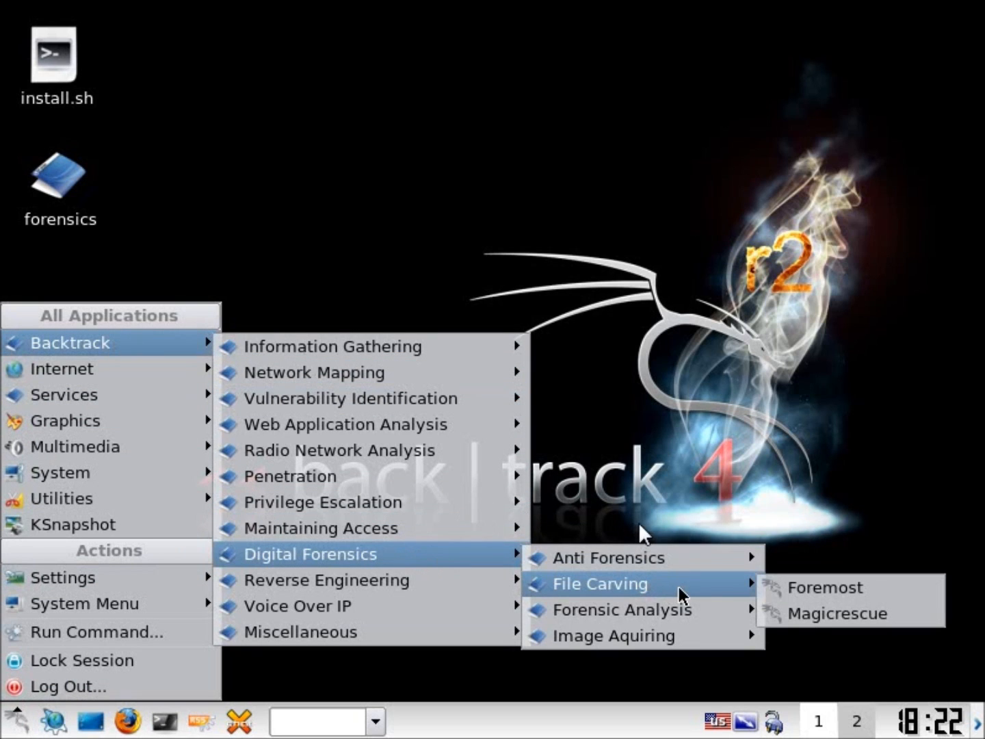
left_click(842, 613)
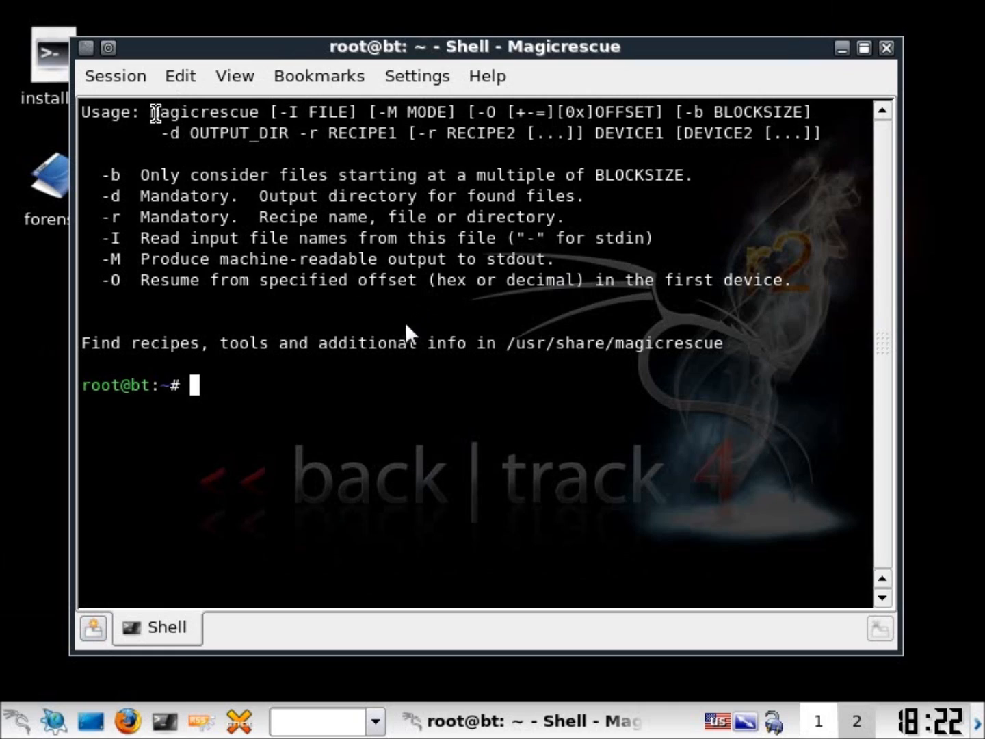
mouse_move(459, 410)
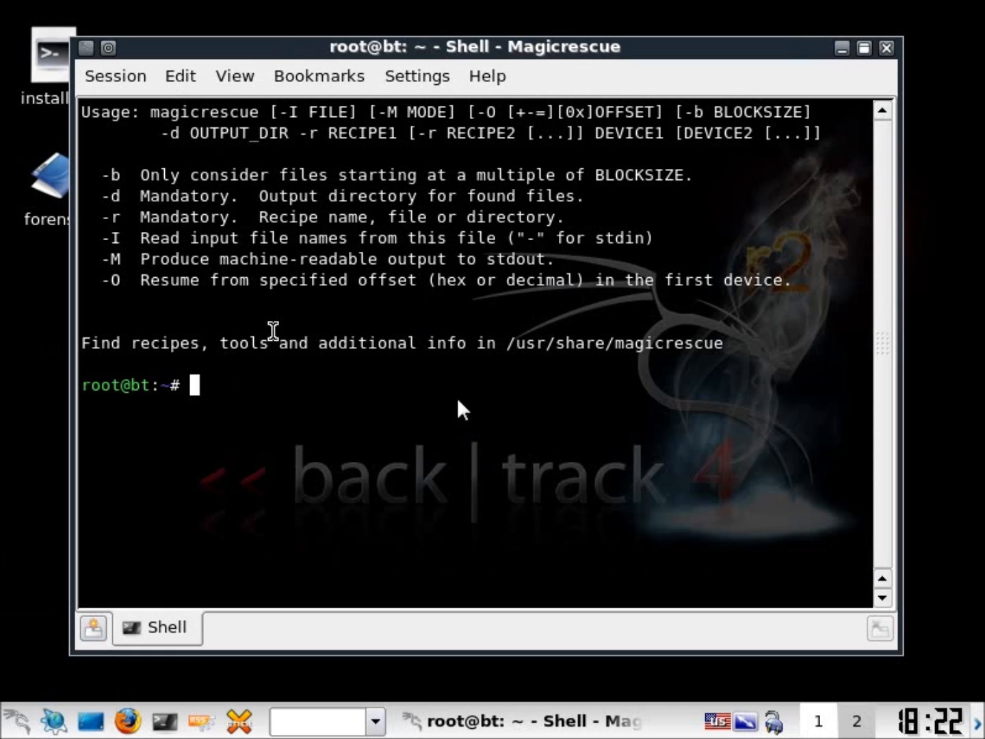
Type magicrescue at the root prompt to begin a new command
type("mag")
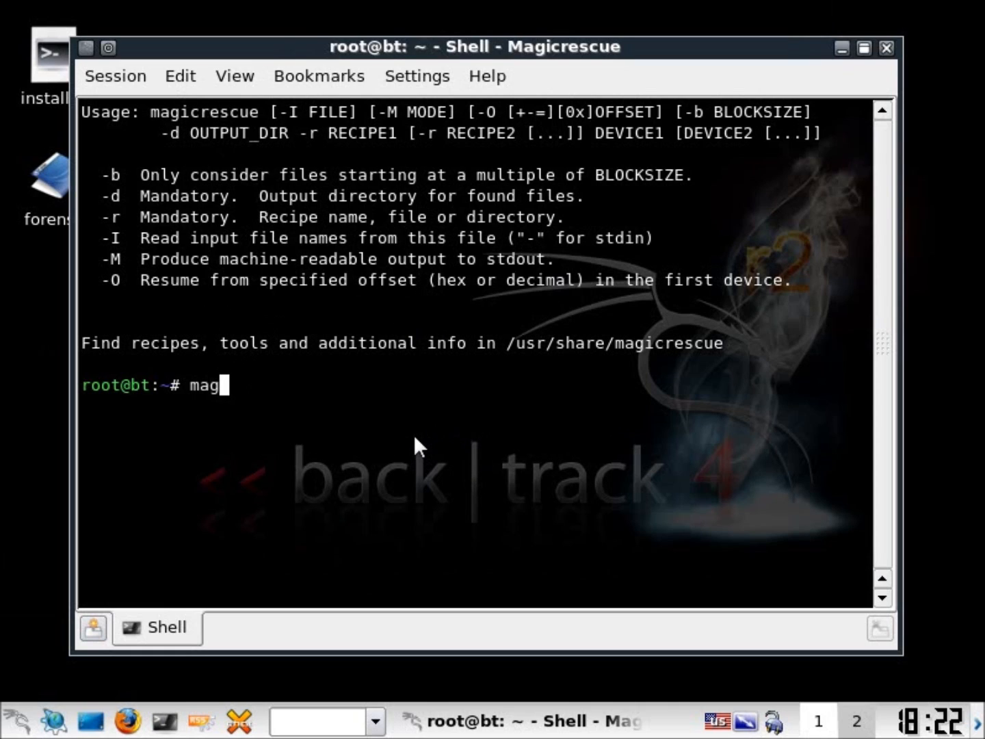
type("icrescue")
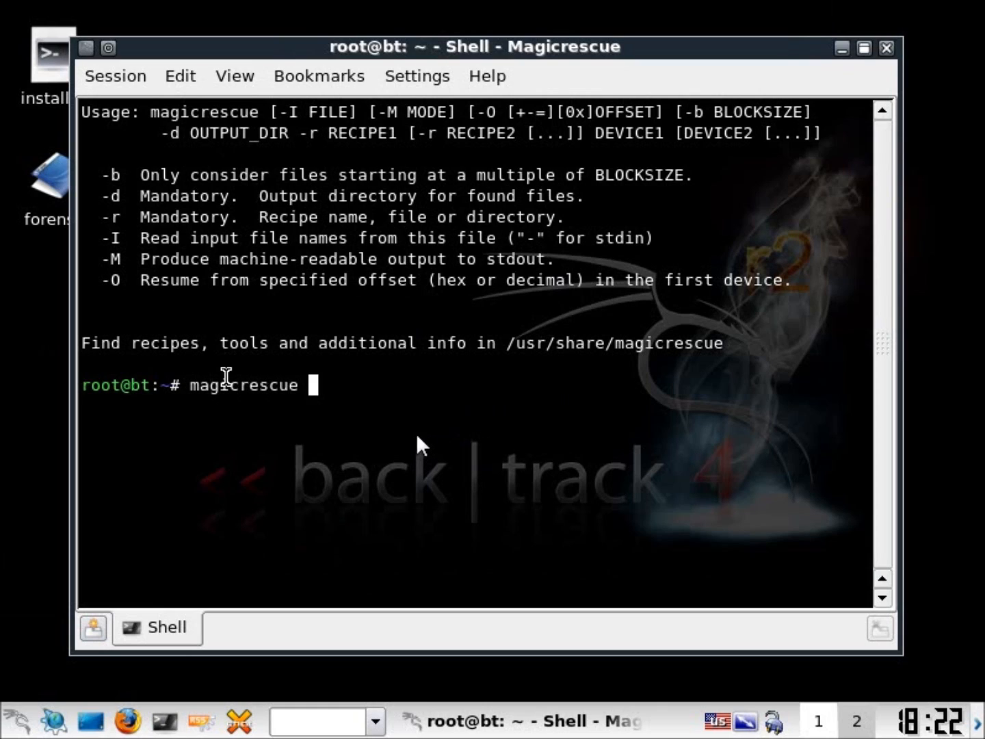
mouse_move(394, 312)
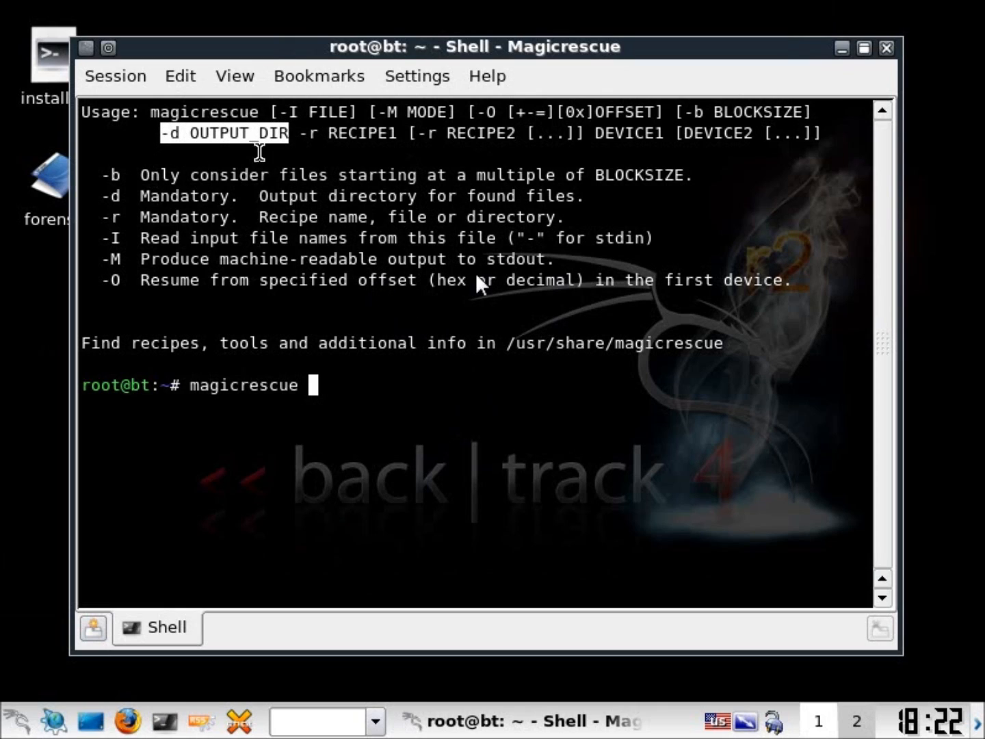
mouse_move(469, 262)
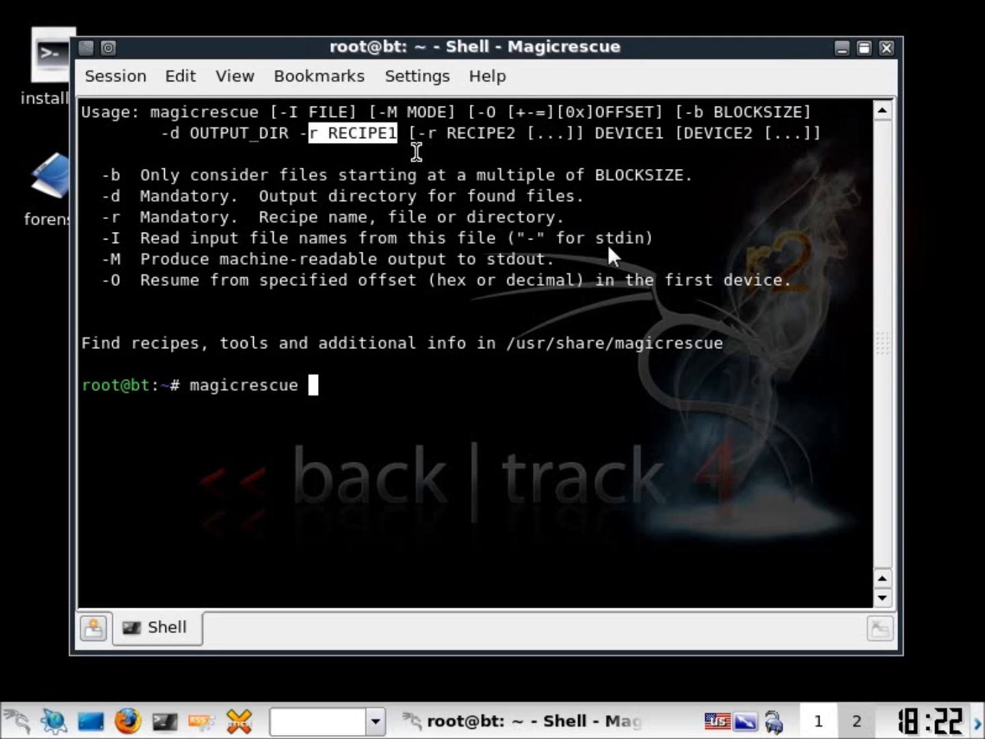
mouse_move(657, 315)
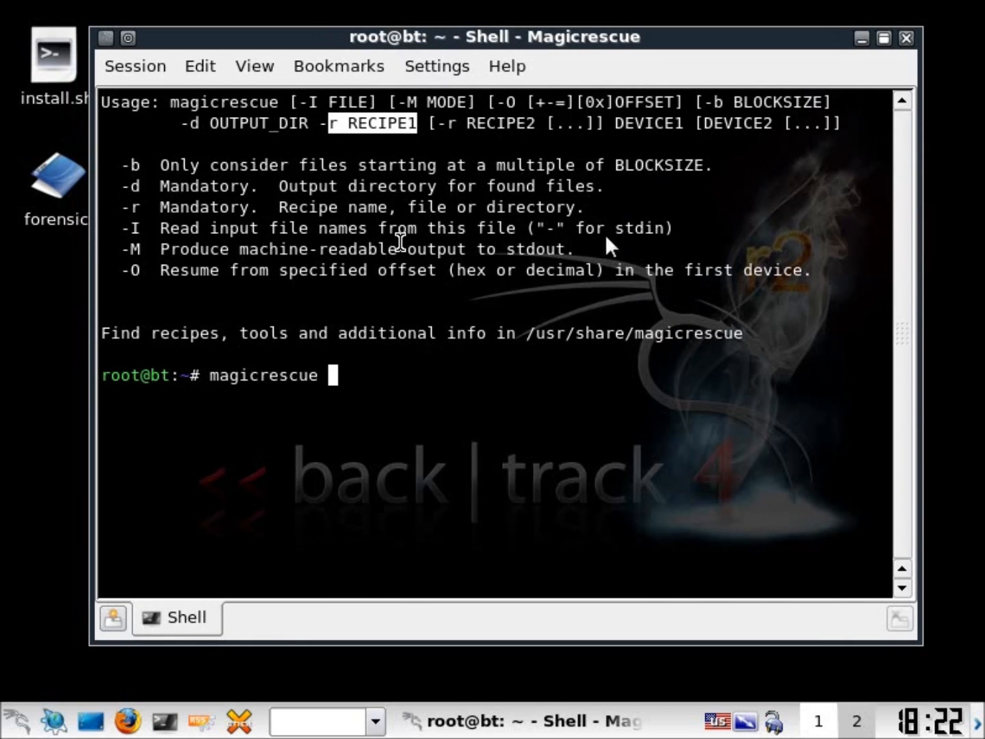
mouse_move(53, 721)
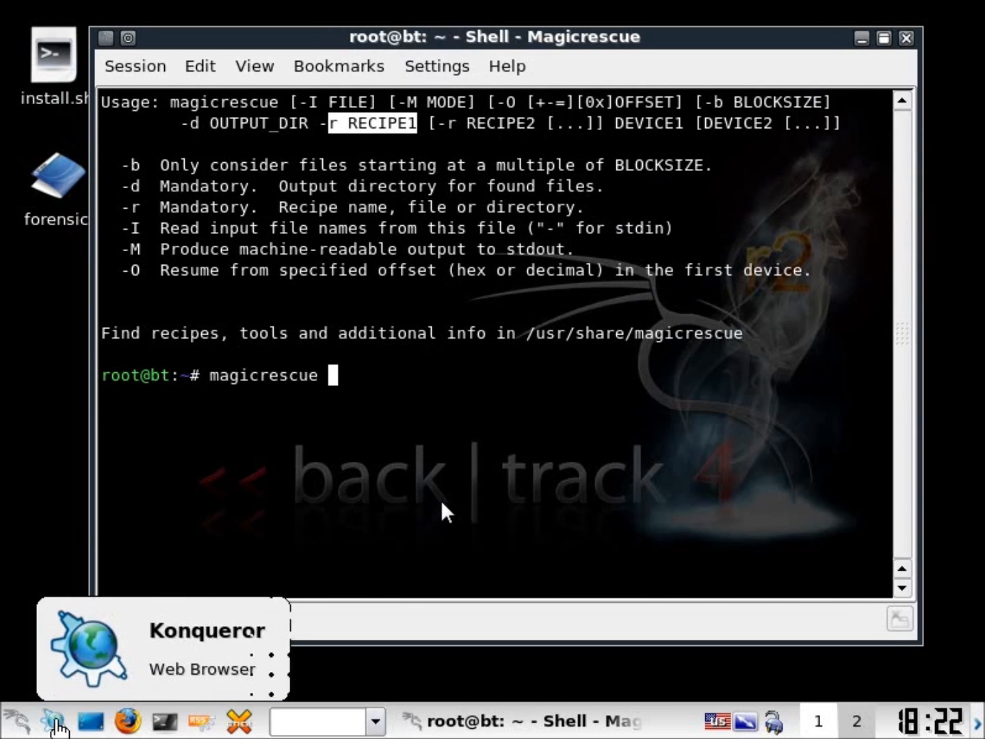
Browse in Konqueror to /usr/share/magicrescue/recipes to see the jpeg-exif and jpeg-jfif recipes
left_click(53, 721)
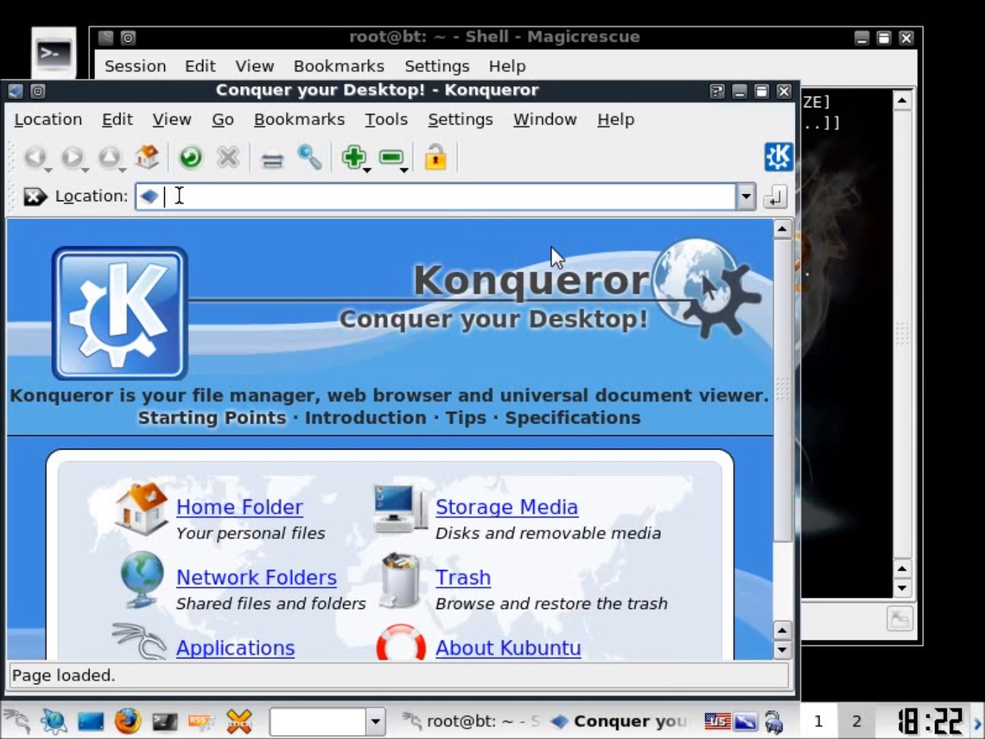
type("/usr")
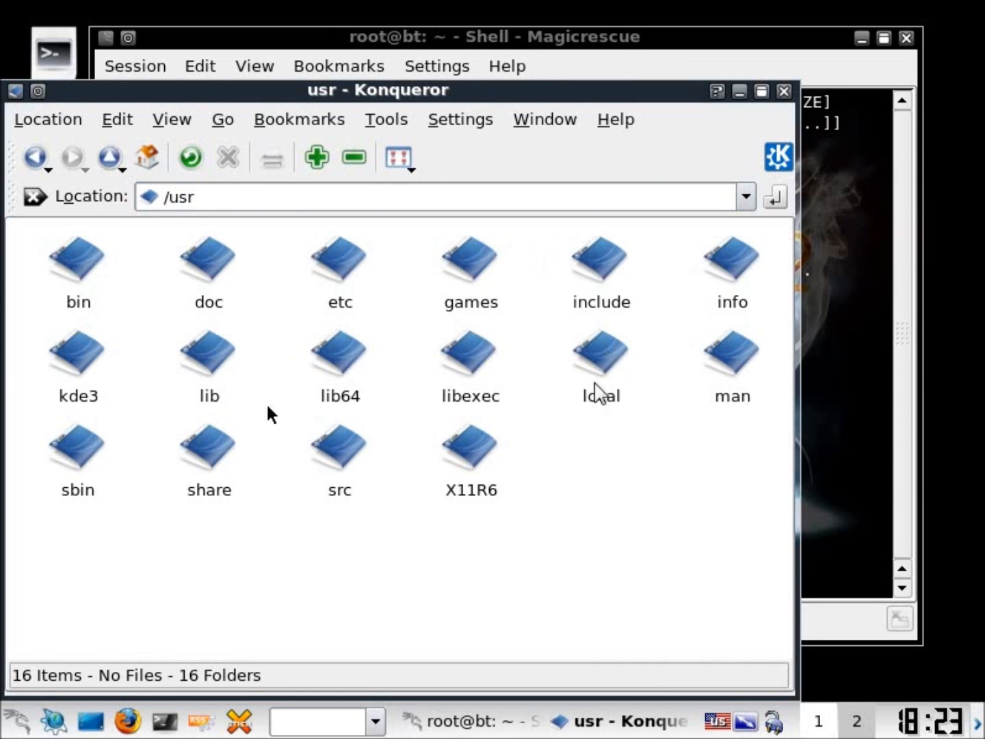
double_click(209, 444)
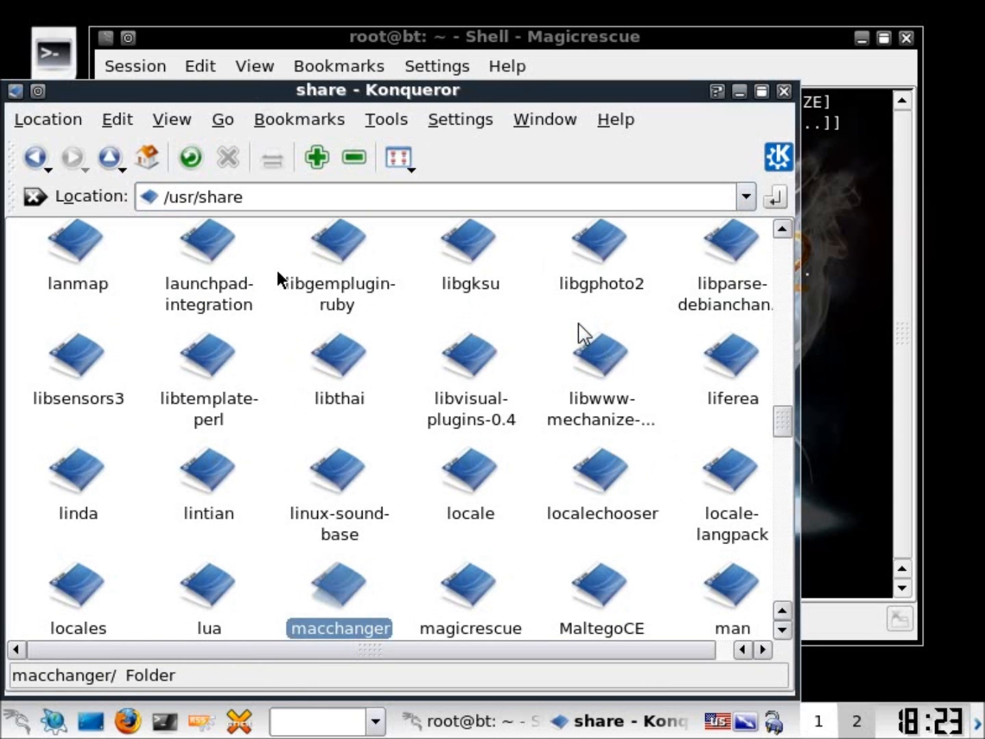
mouse_move(470, 585)
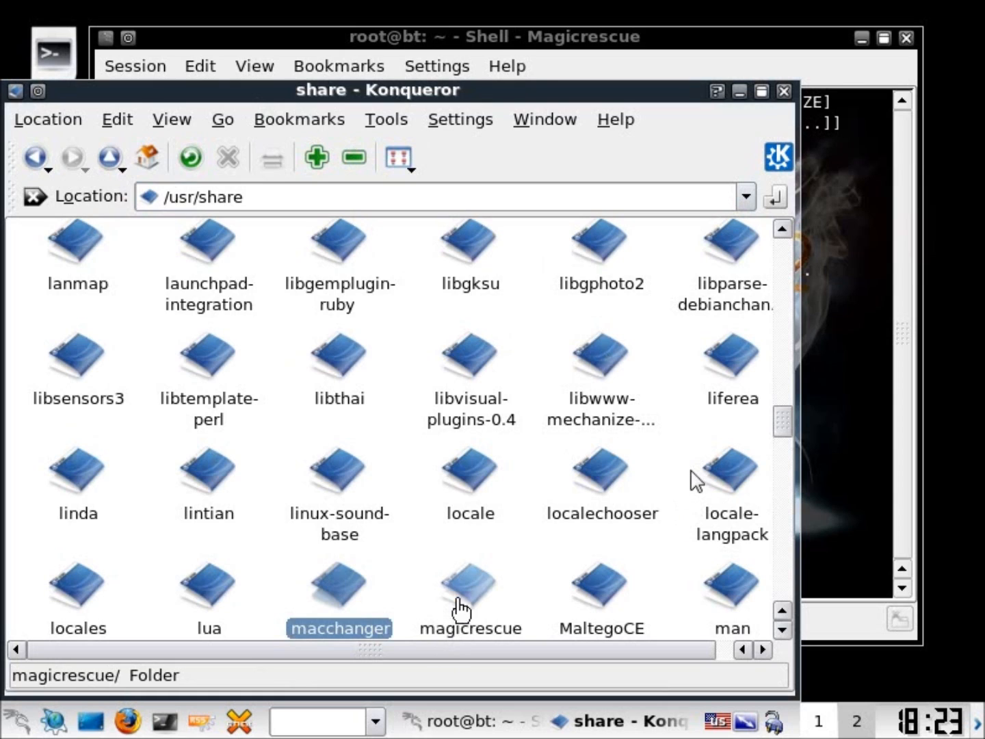
double_click(470, 585)
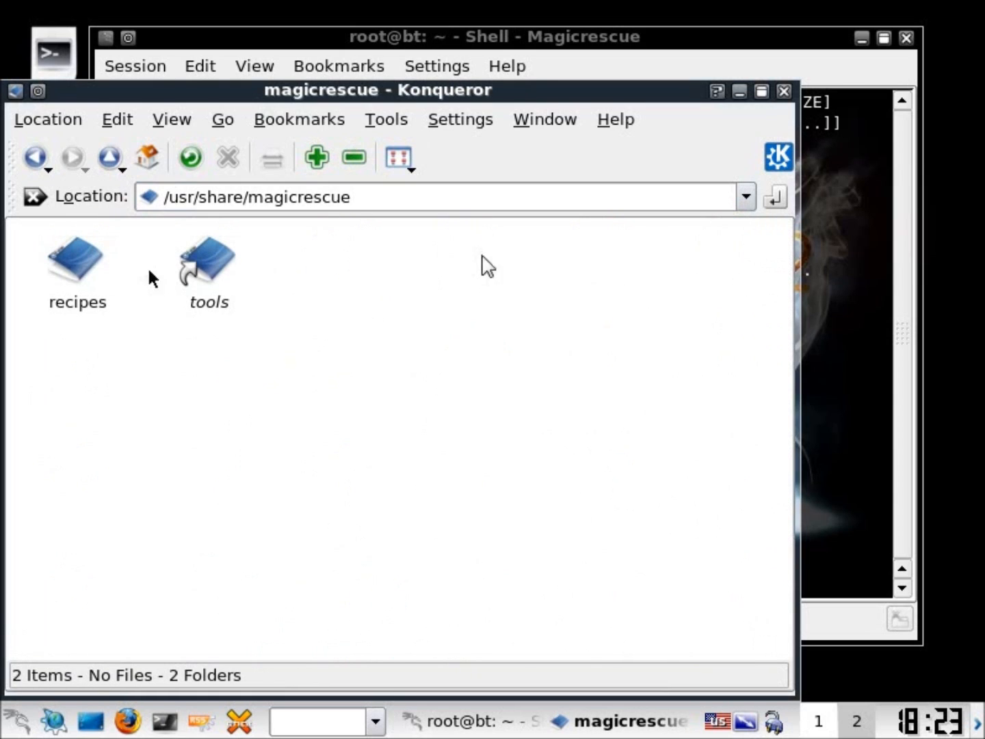
double_click(77, 259)
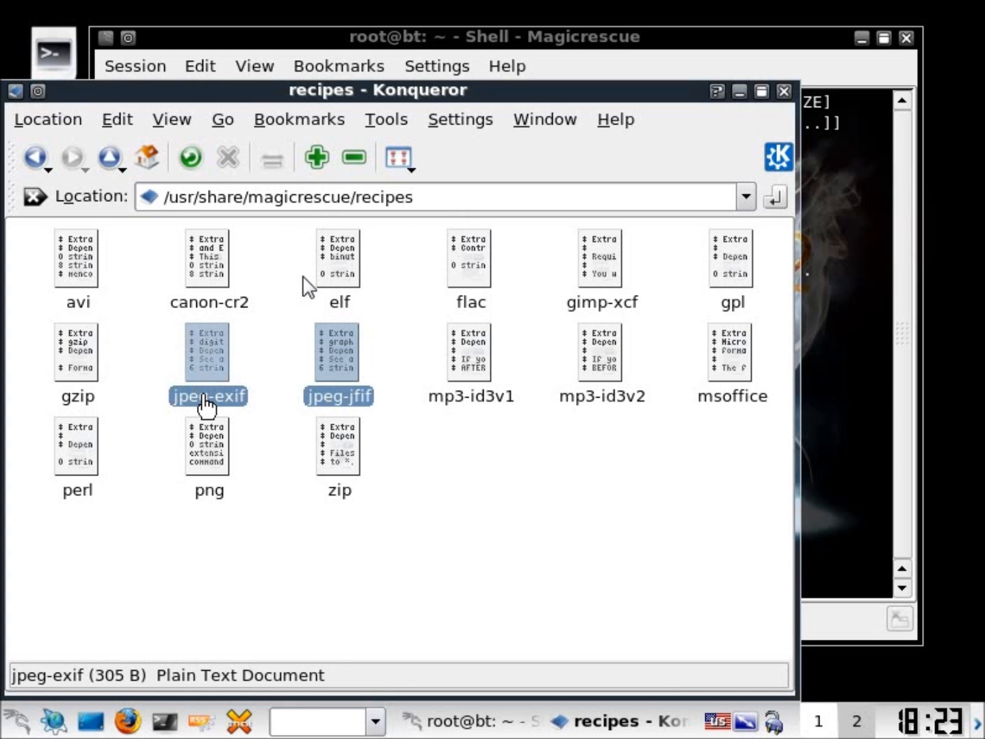
mouse_move(739, 393)
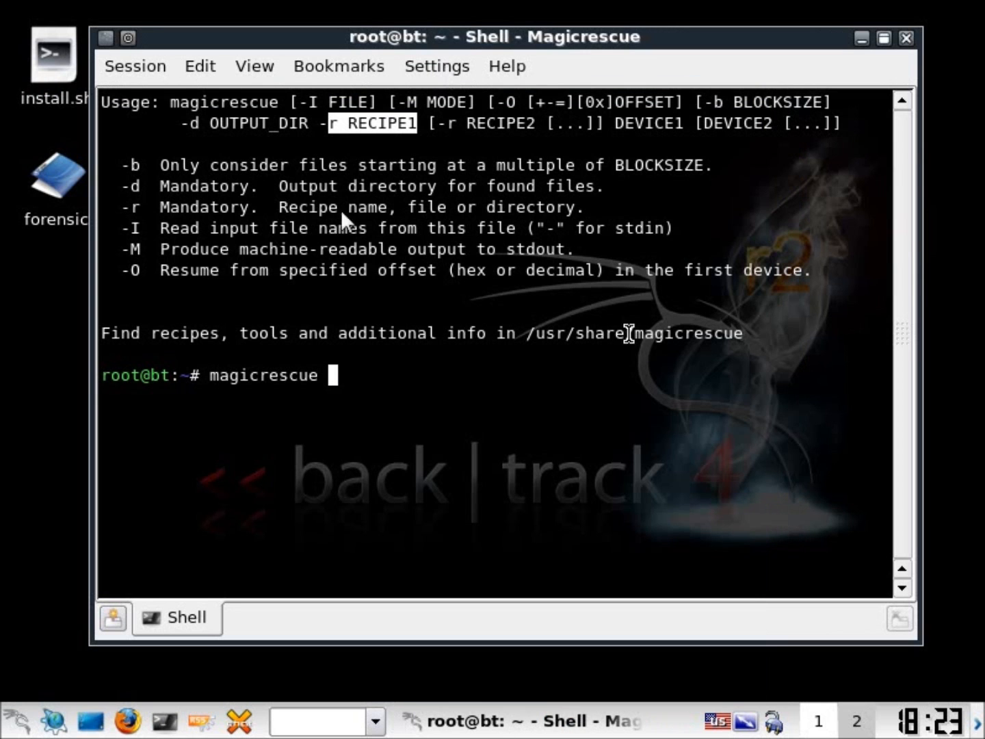
mouse_move(356, 402)
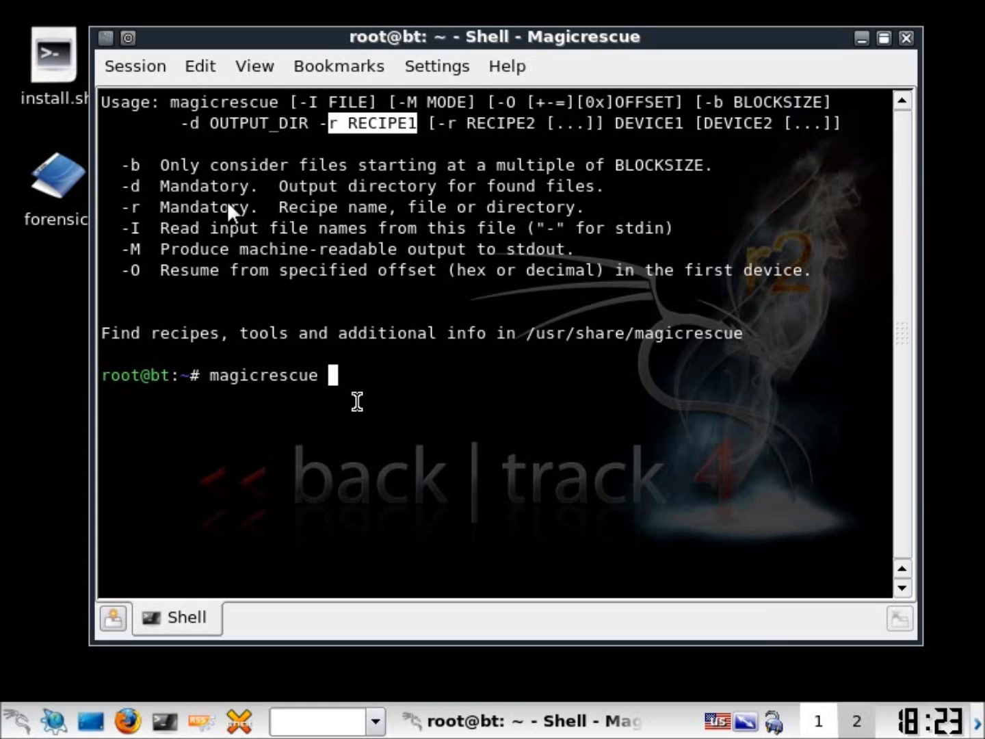
Add the recipe options -r jpeg-jfif and -r jpeg-exif to the magicrescue command
type("-r")
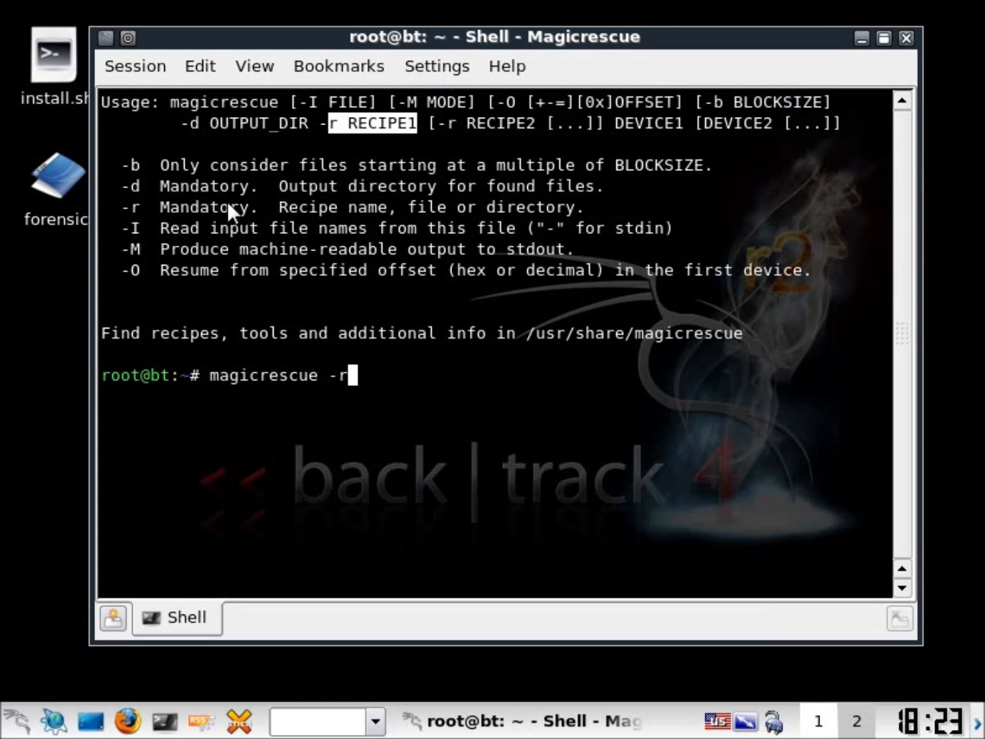
type("j")
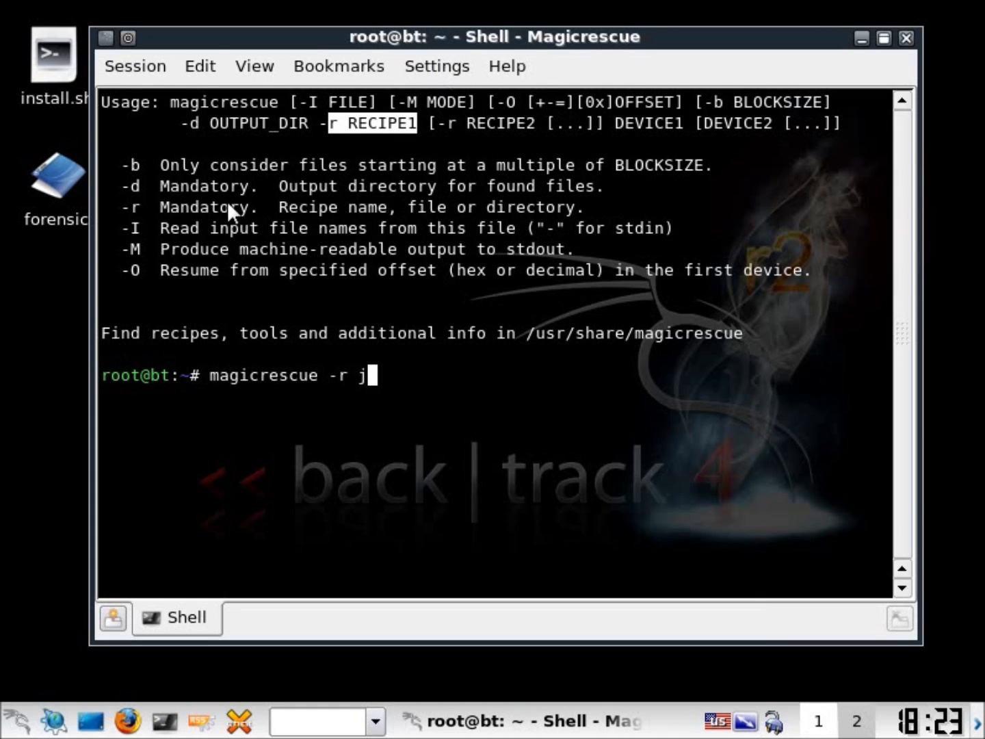
type("peg-")
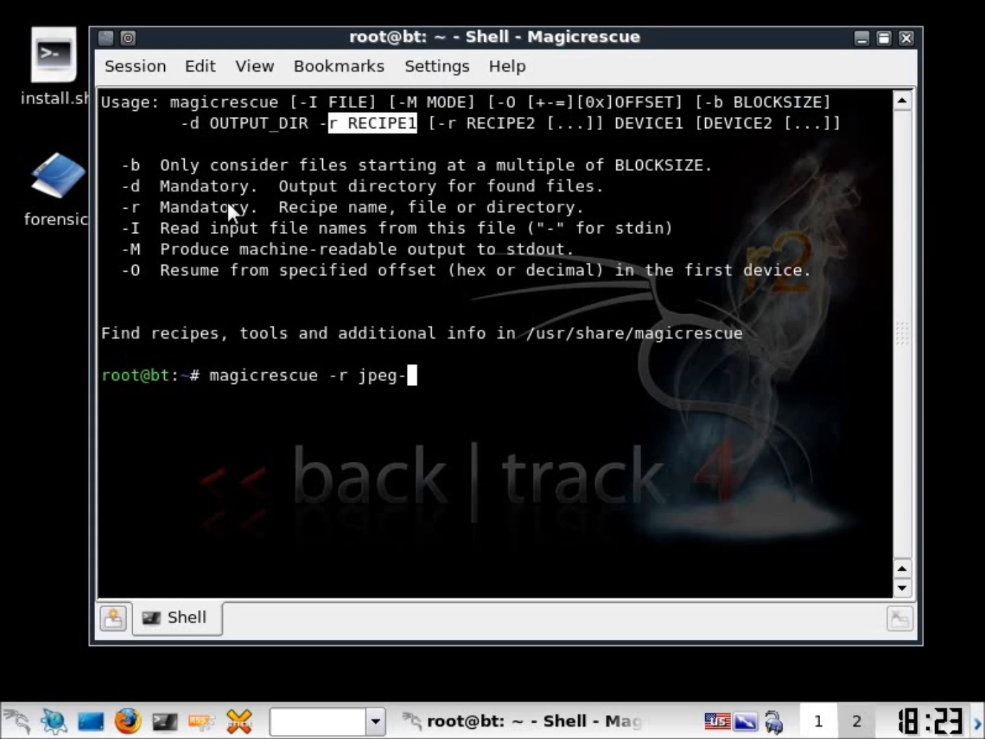
type("jfif")
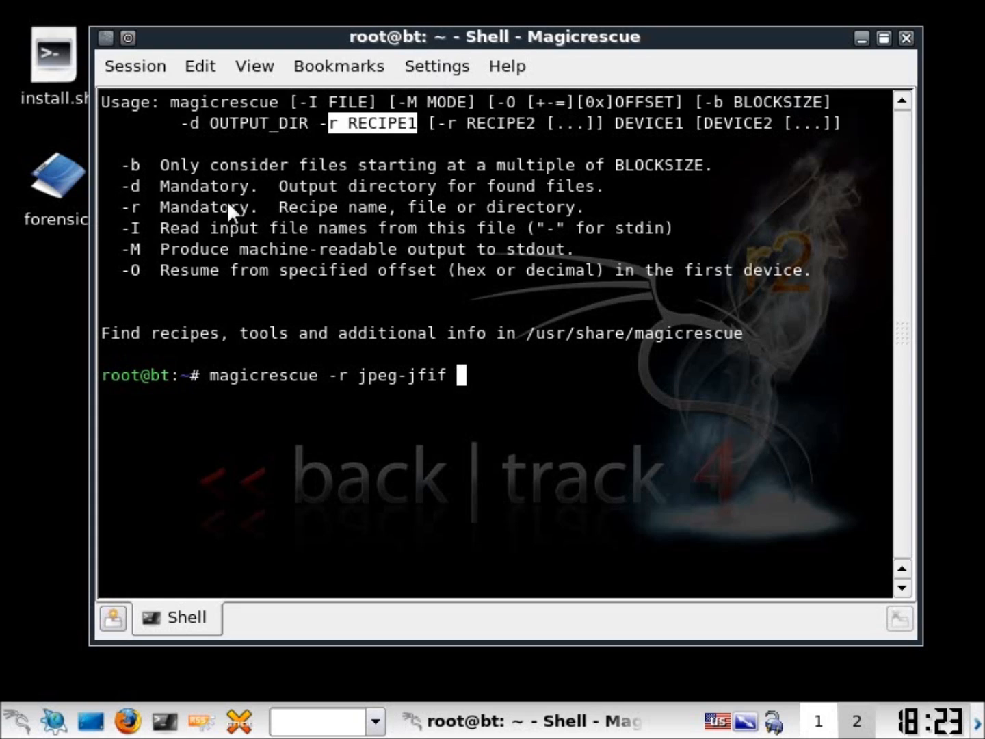
type("-r j")
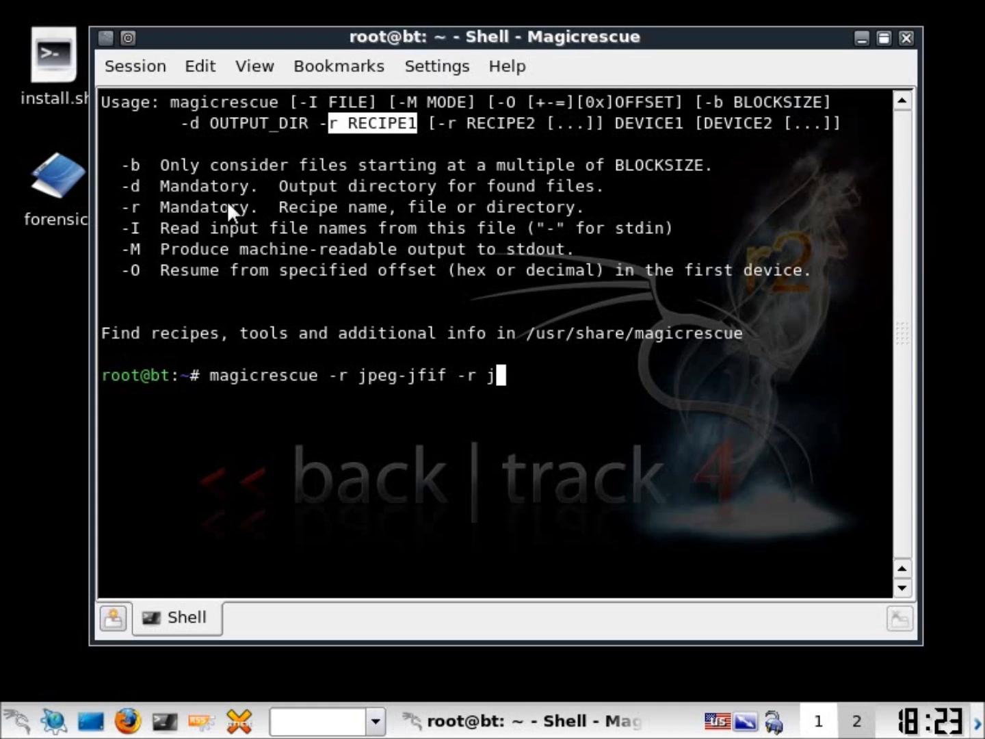
type("peg-")
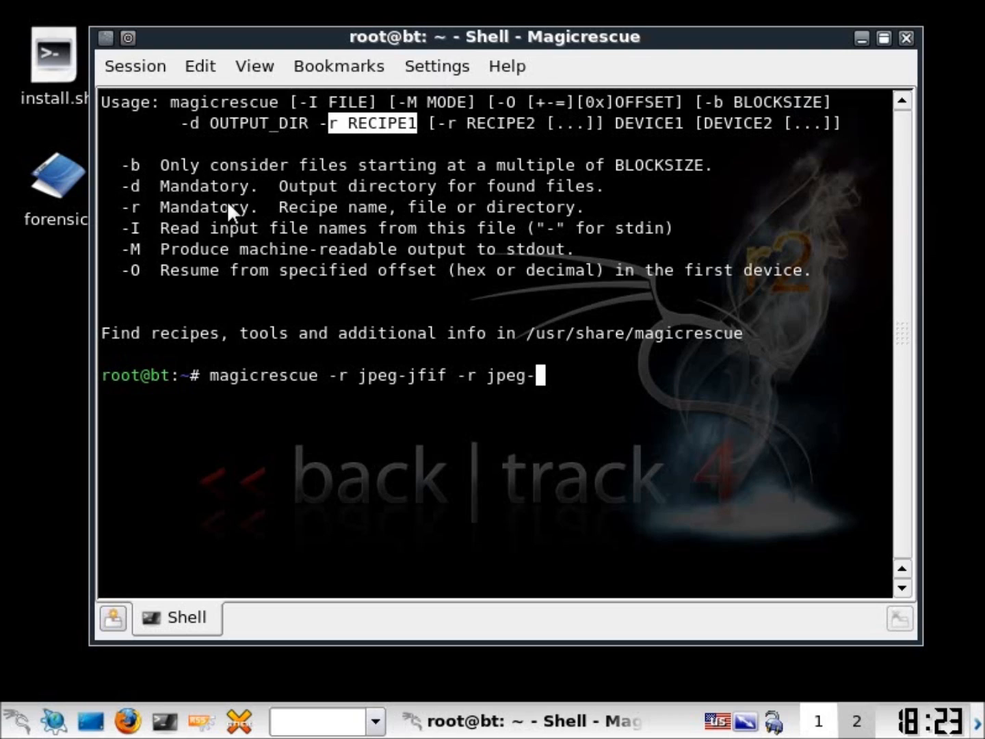
type("exif")
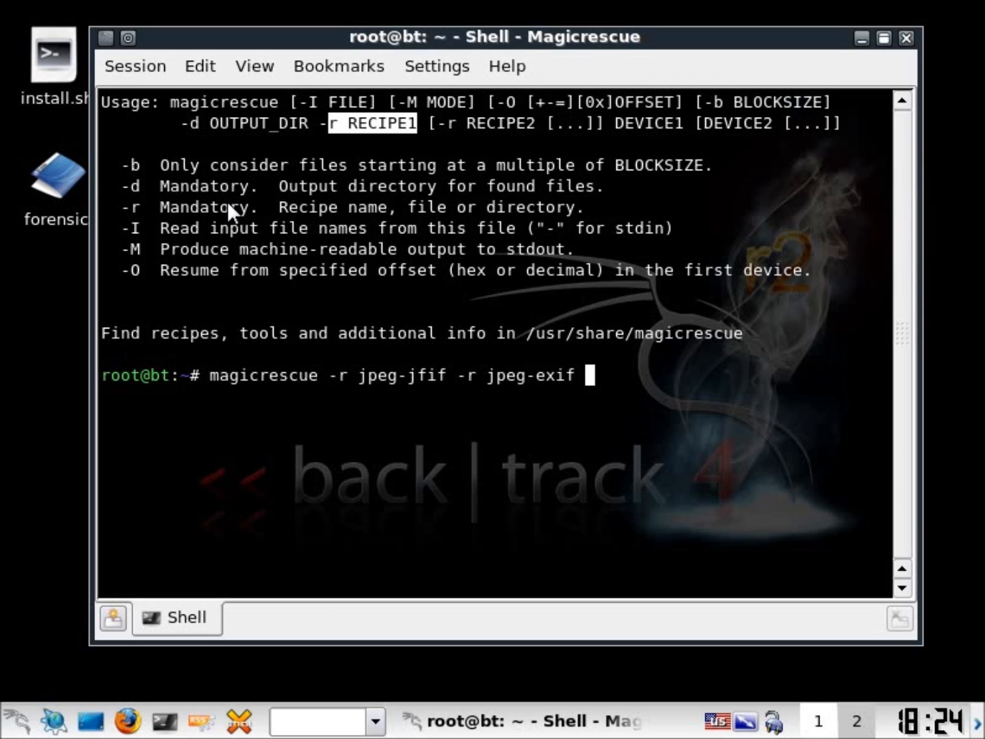
Append -d /root/forensics/ to the command as the output directory
type("-d")
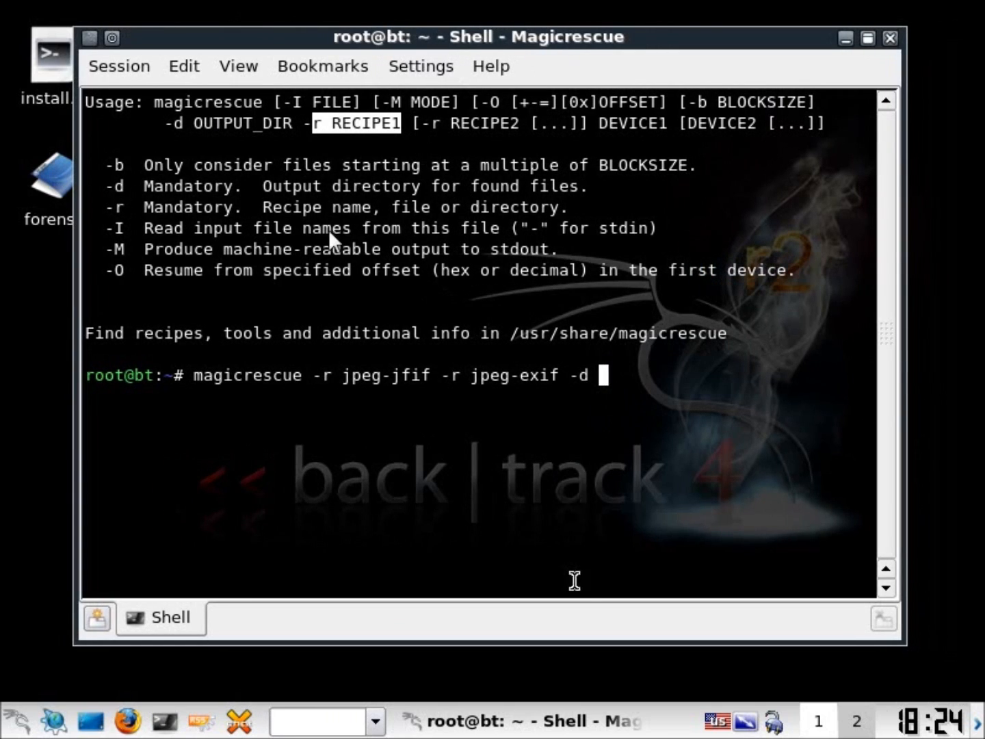
mouse_move(568, 417)
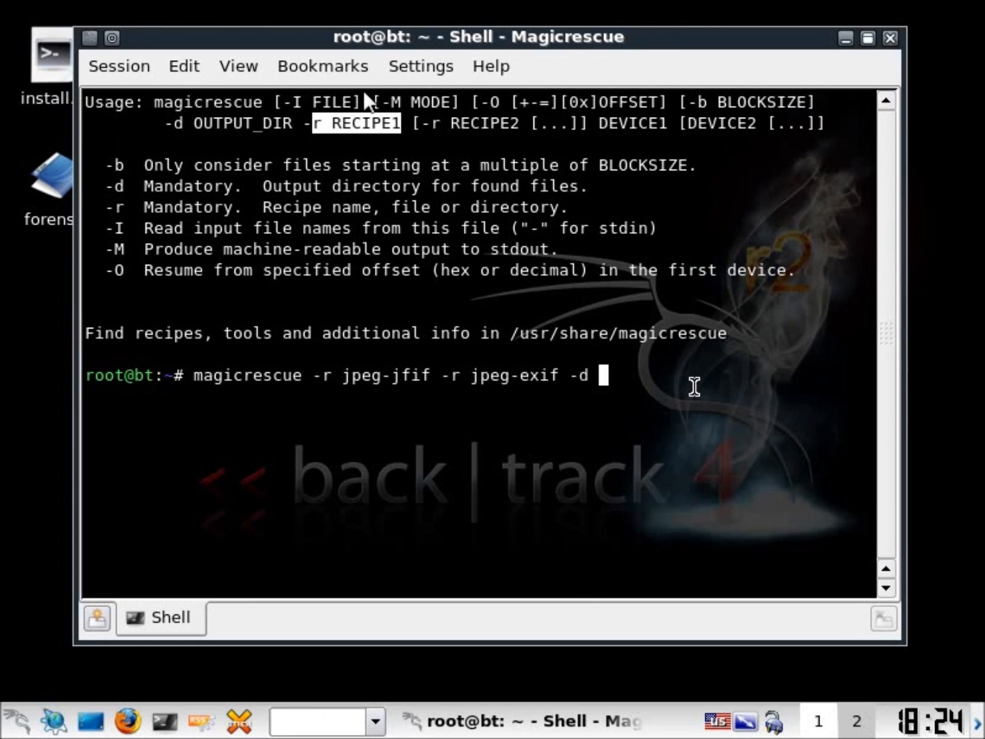
type("/r")
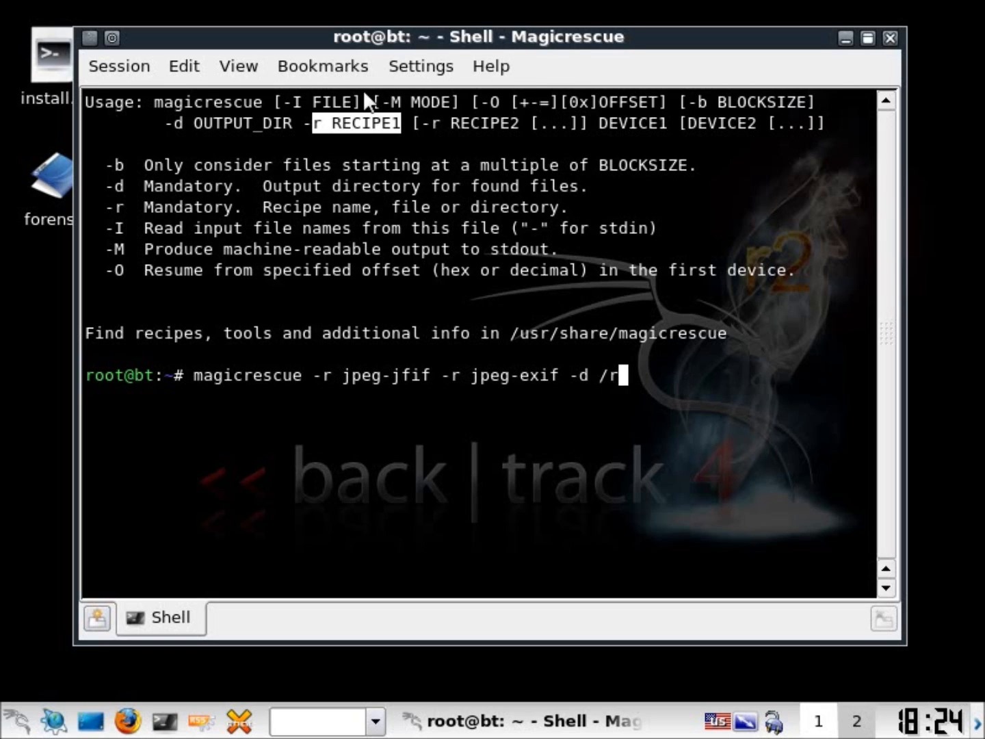
type("oot/for")
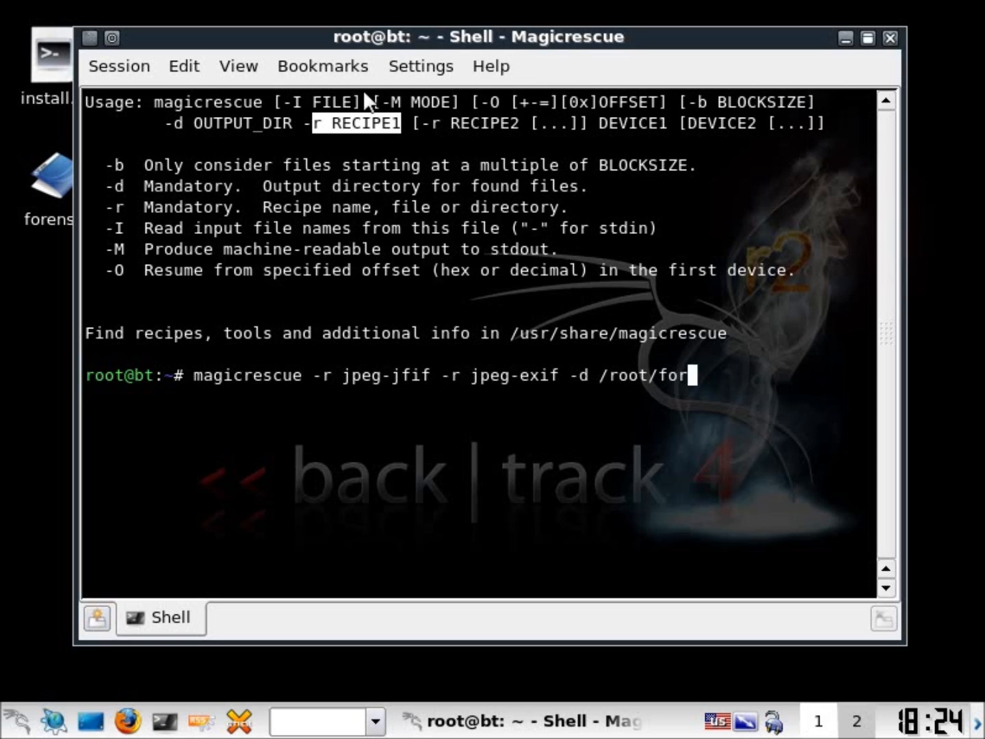
type("ensics/")
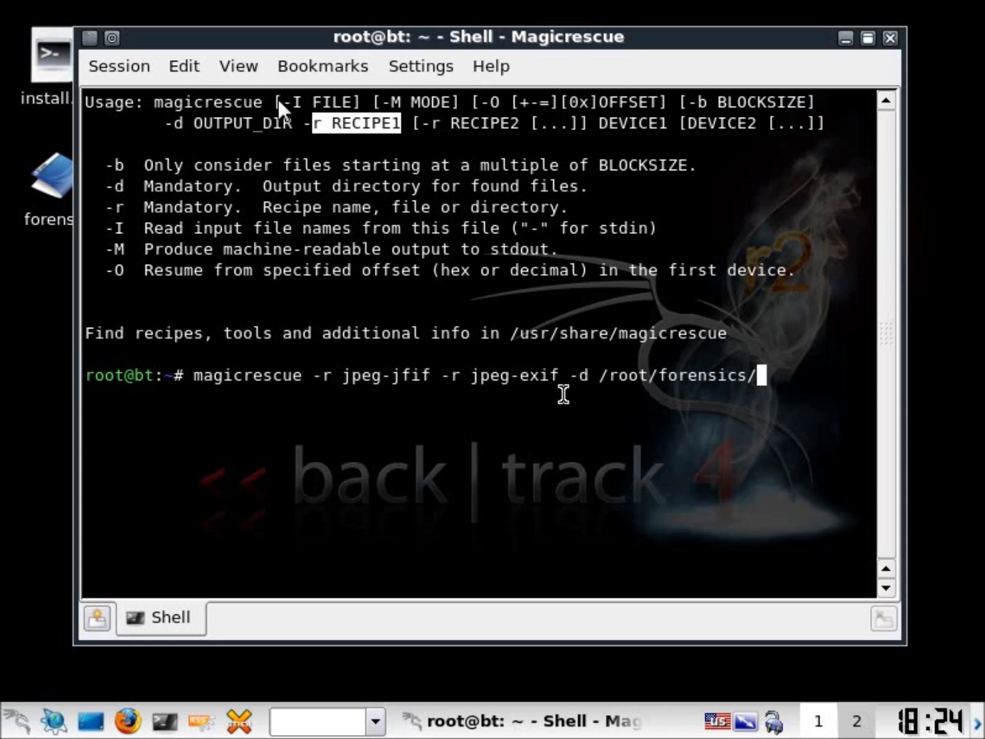
mouse_move(636, 383)
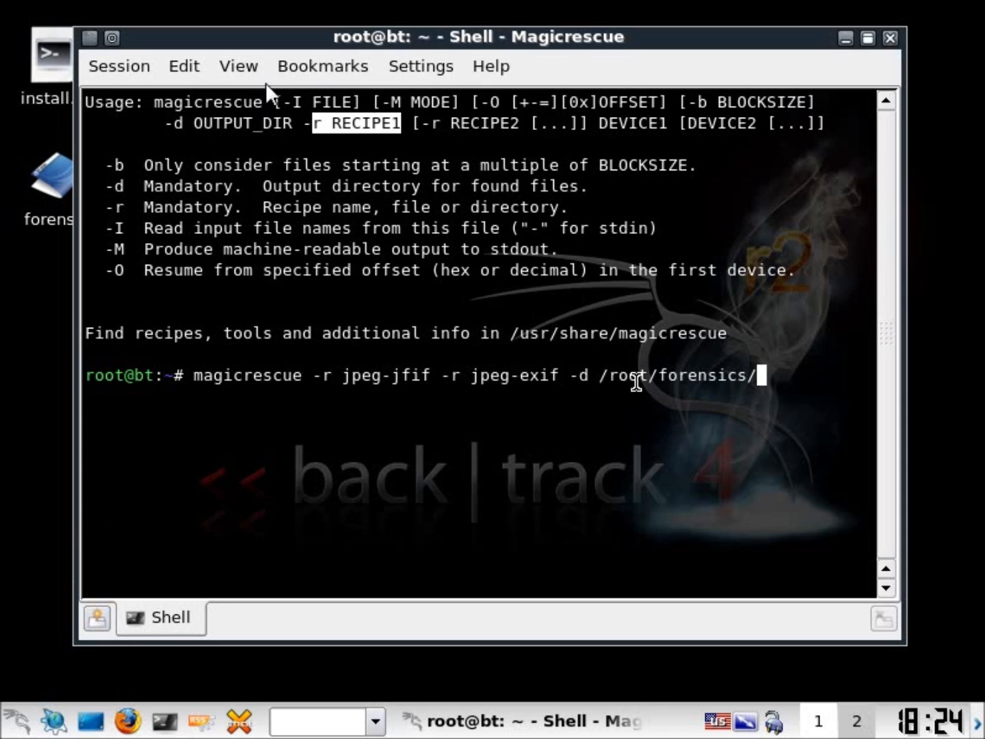
mouse_move(68, 332)
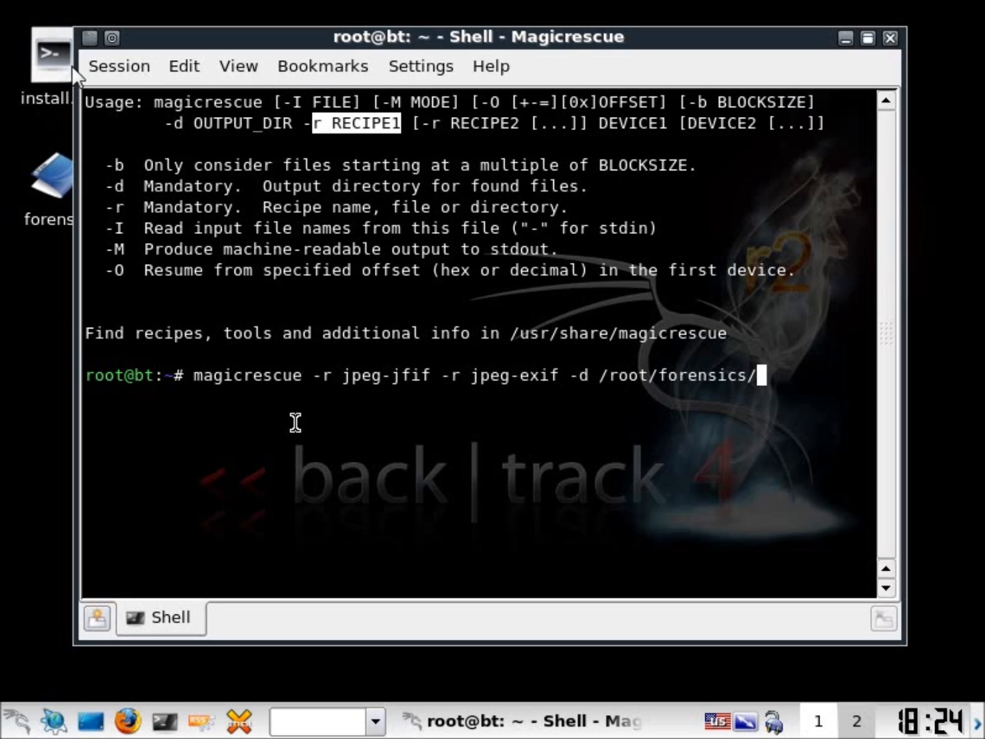
mouse_move(684, 383)
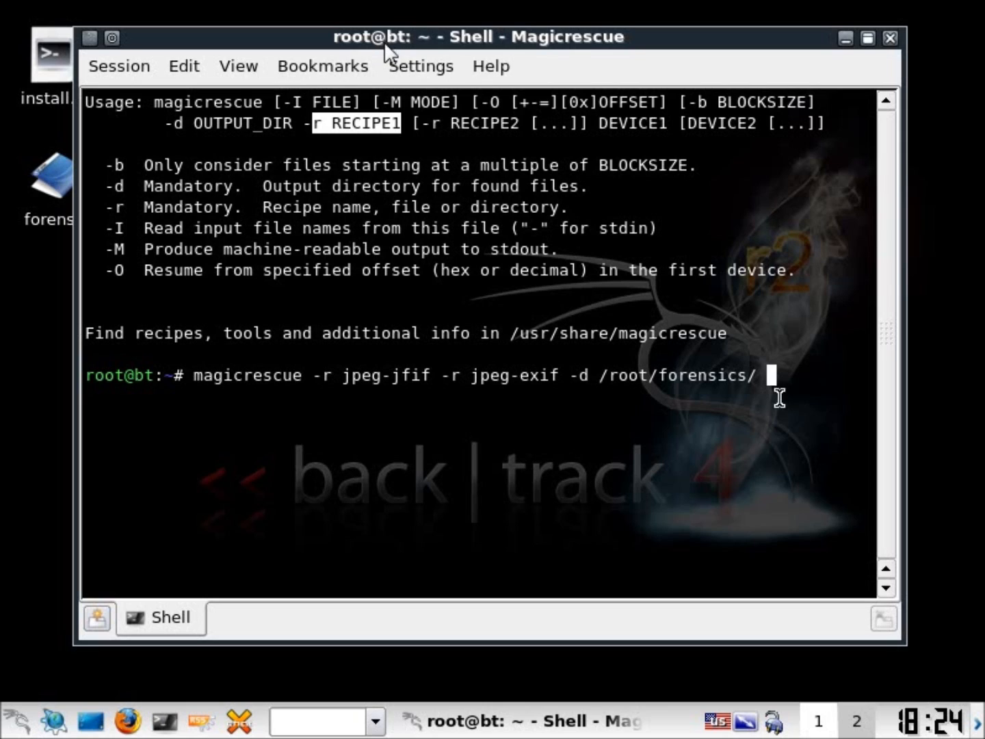
mouse_move(262, 687)
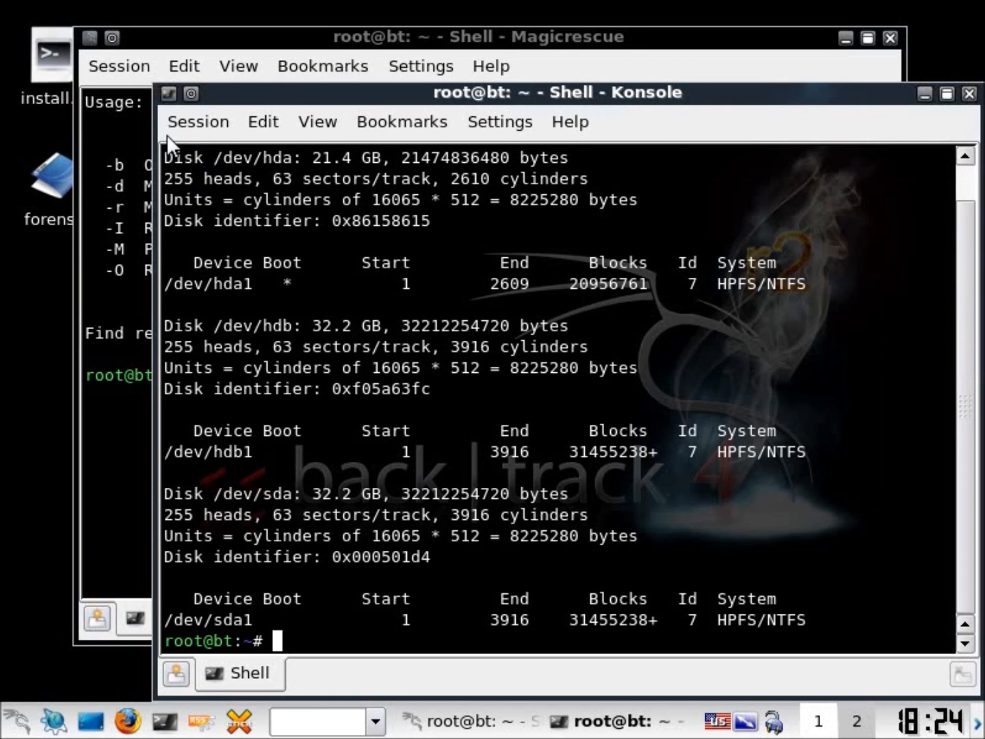
Scroll the second terminal's fdisk -l output to find /dev/hda1, the bootable NTFS partition
scroll("down", 3)
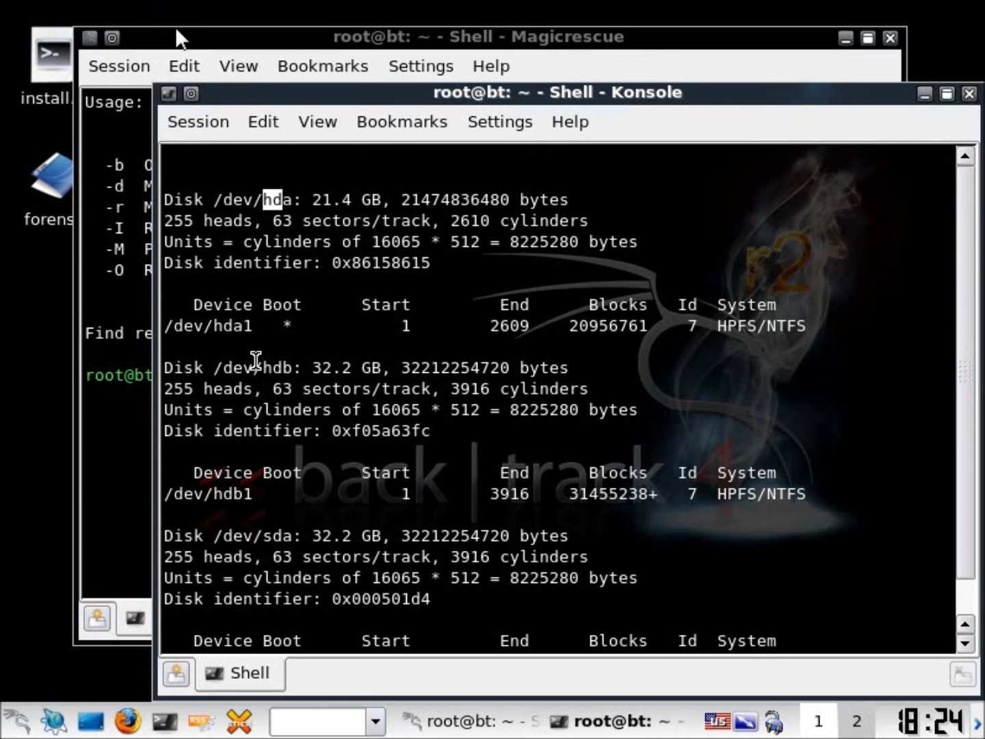
mouse_move(192, 633)
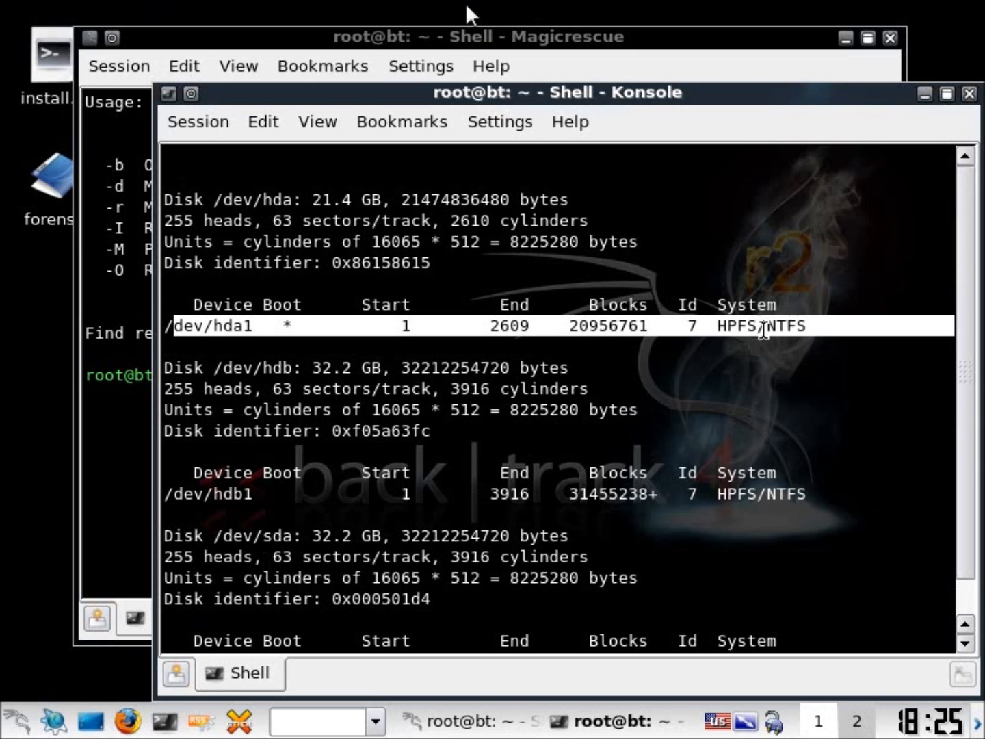
mouse_move(746, 329)
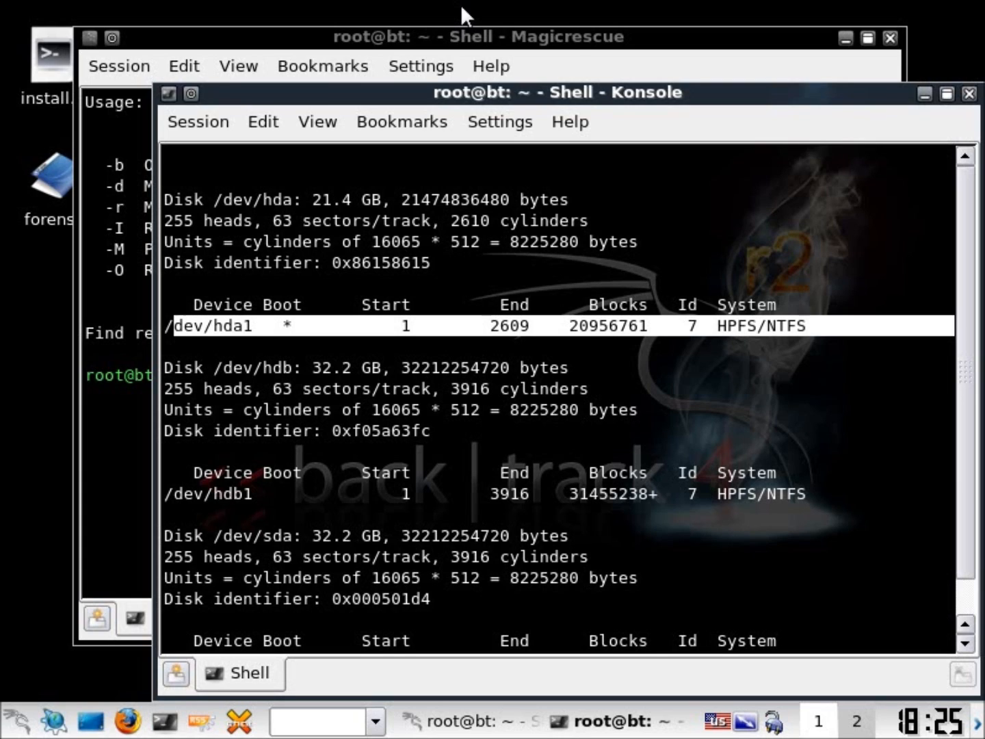
mouse_move(794, 367)
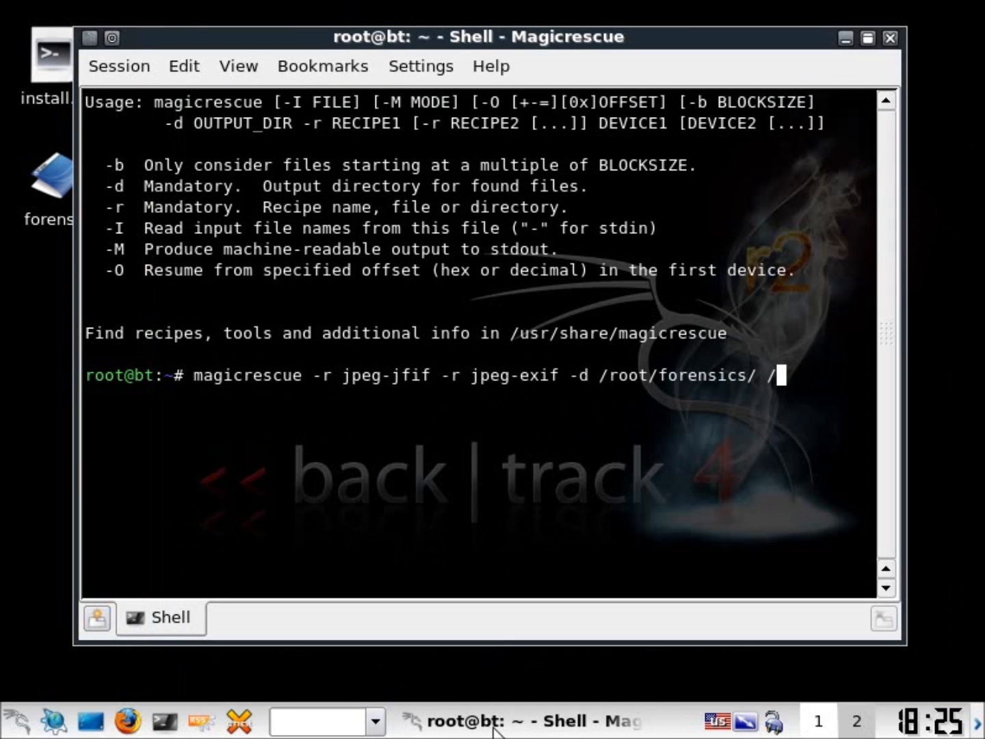
Run magicrescue against /dev/hda1, then halt the scan with Ctrl+C
type("dev/")
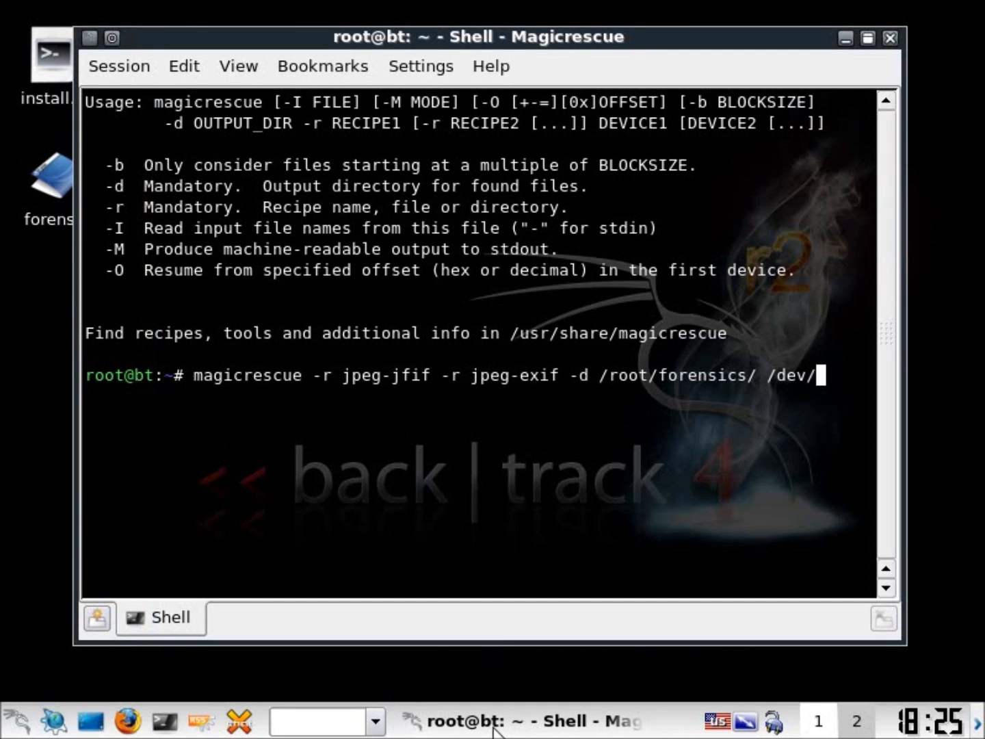
type("hda1")
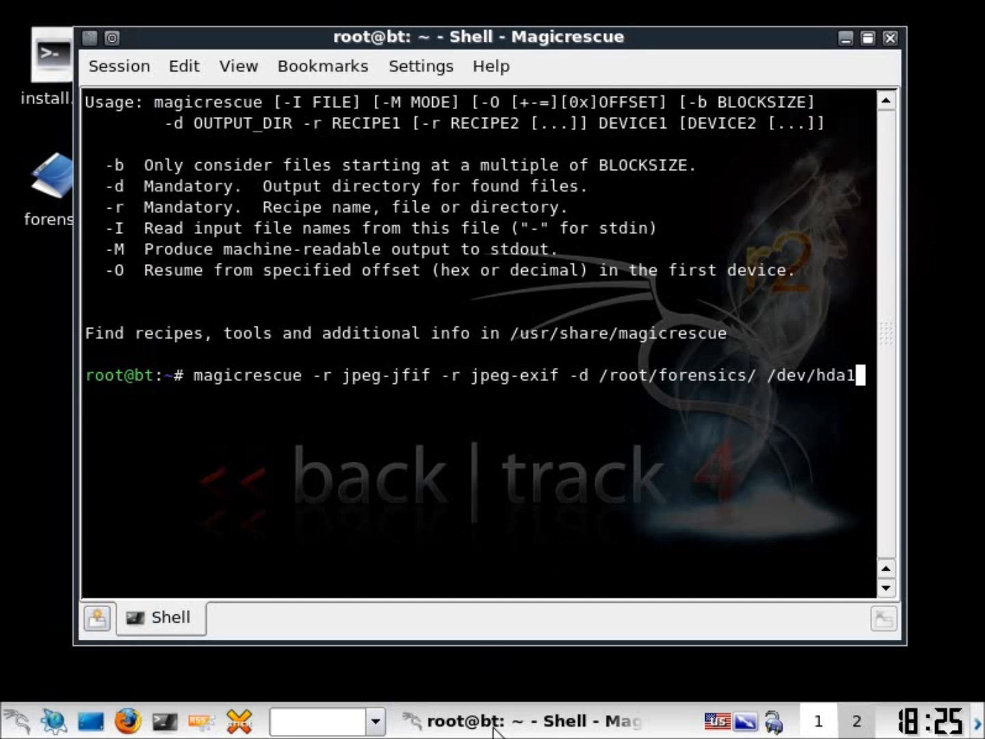
mouse_move(719, 445)
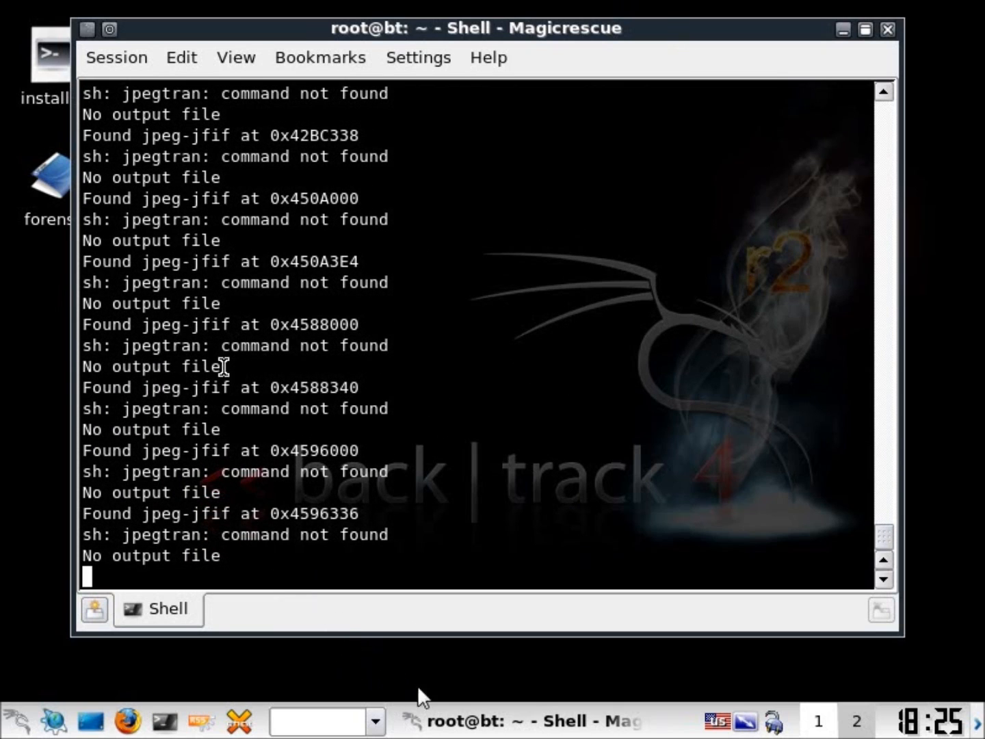
key("ctrl+c")
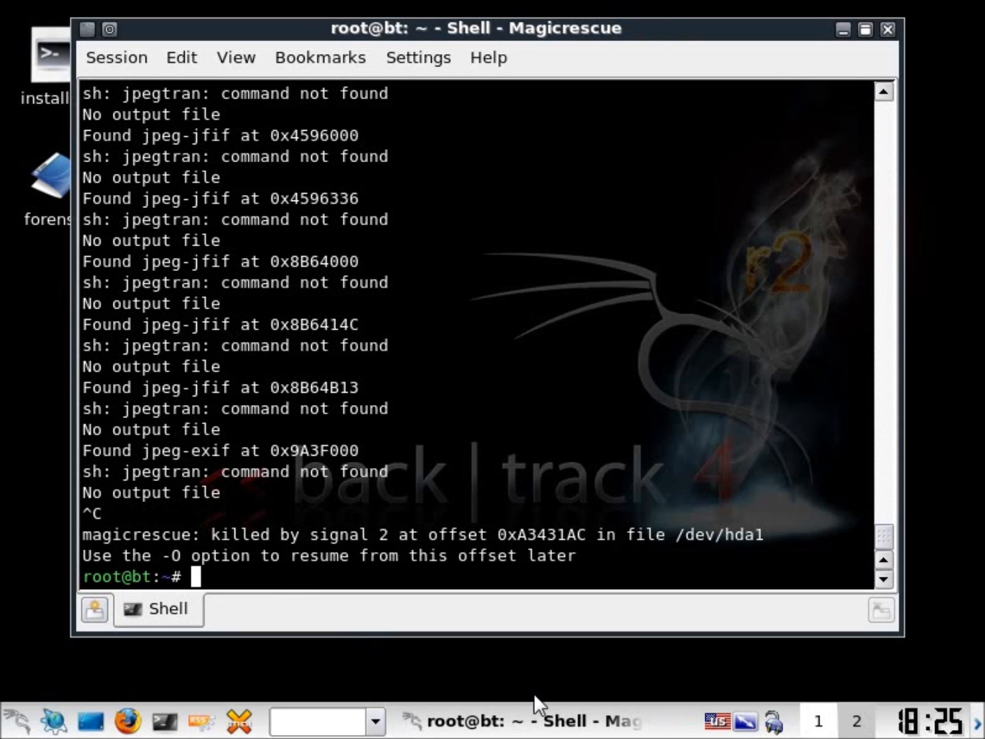
mouse_move(430, 317)
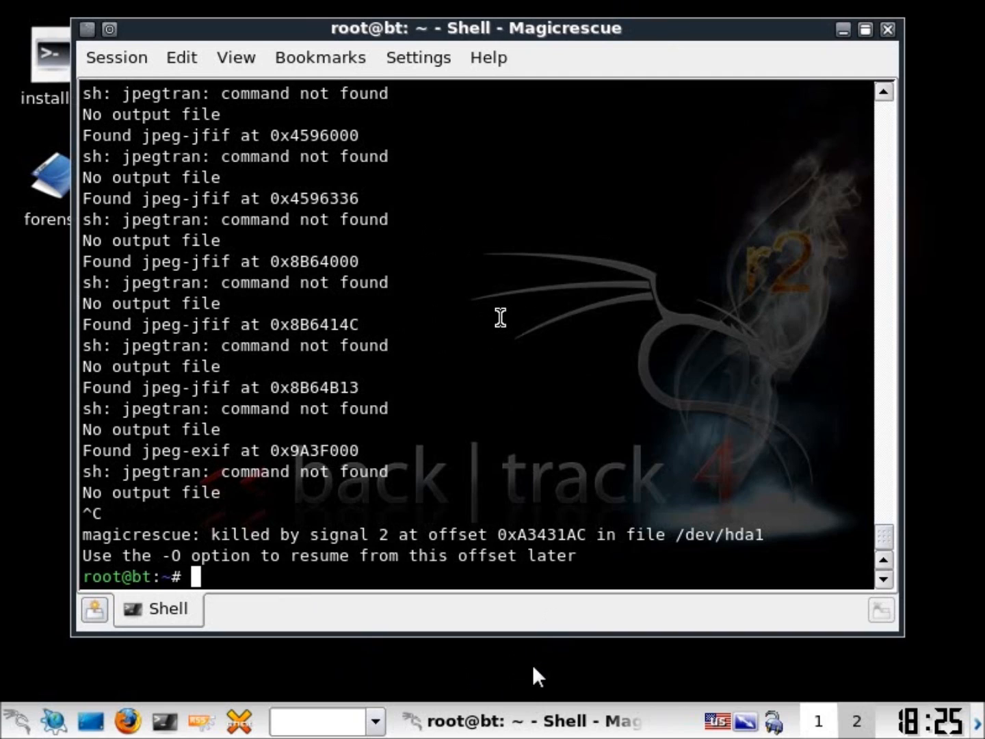
mouse_move(393, 28)
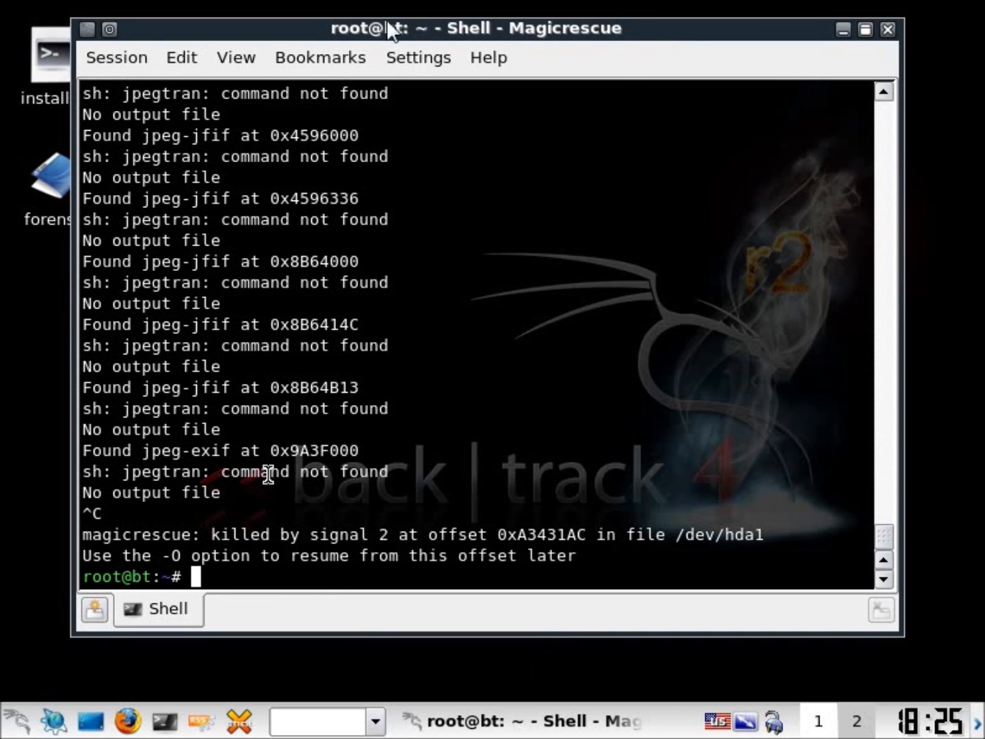
mouse_move(654, 219)
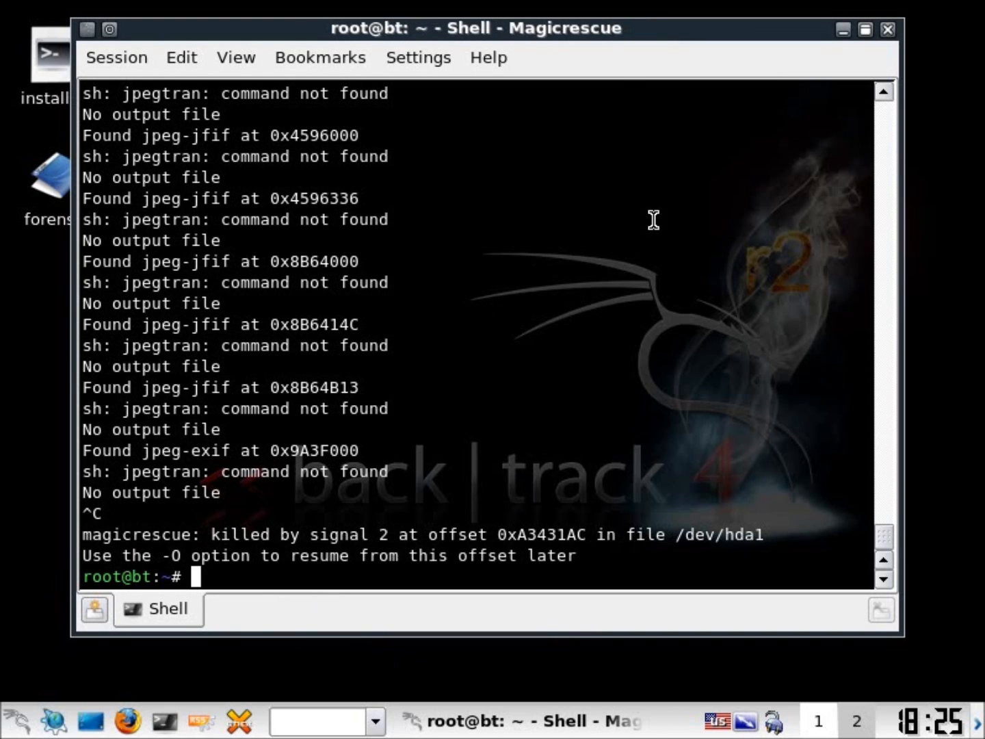
mouse_move(247, 582)
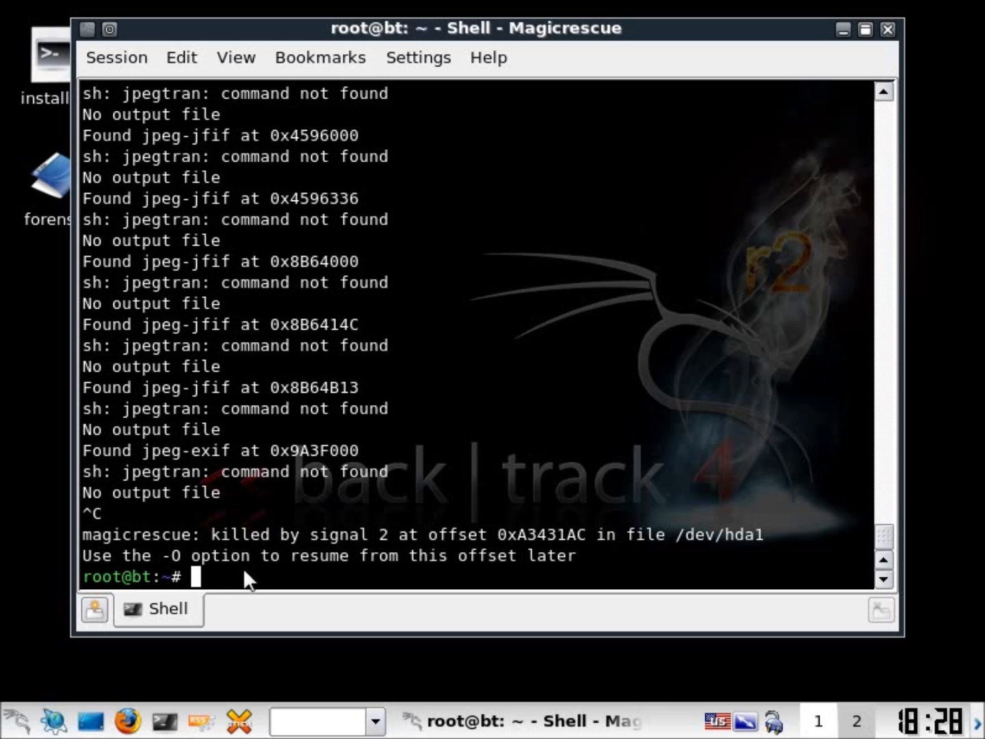
mouse_move(281, 561)
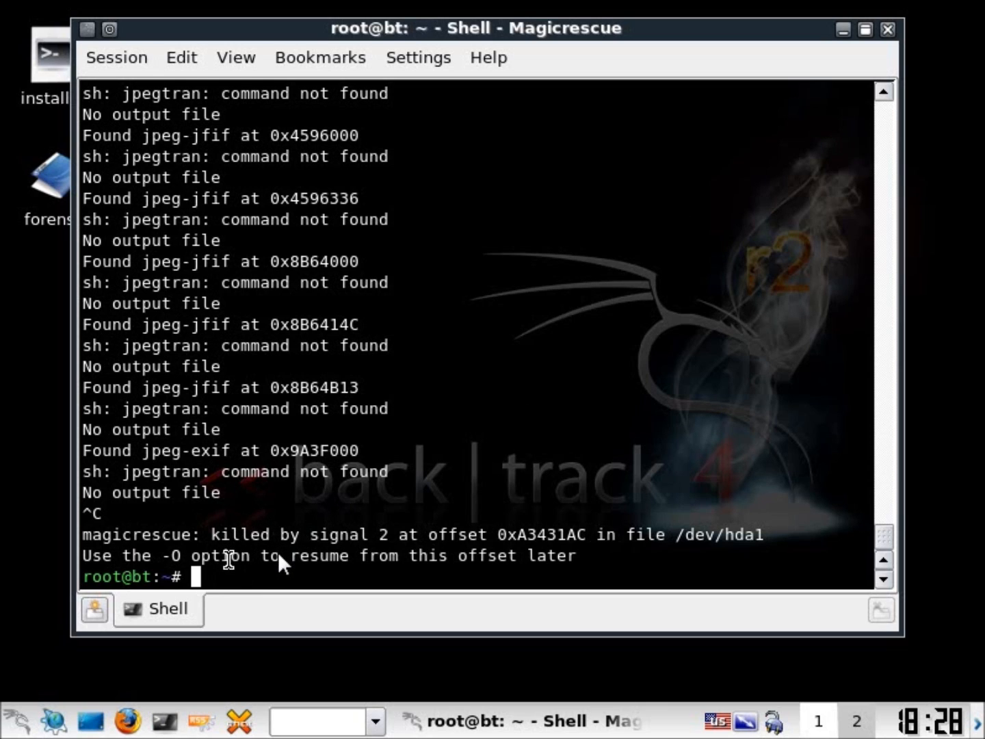
Try installing libjpeg-progs with apt-get install libjpeg-progs
type("ap")
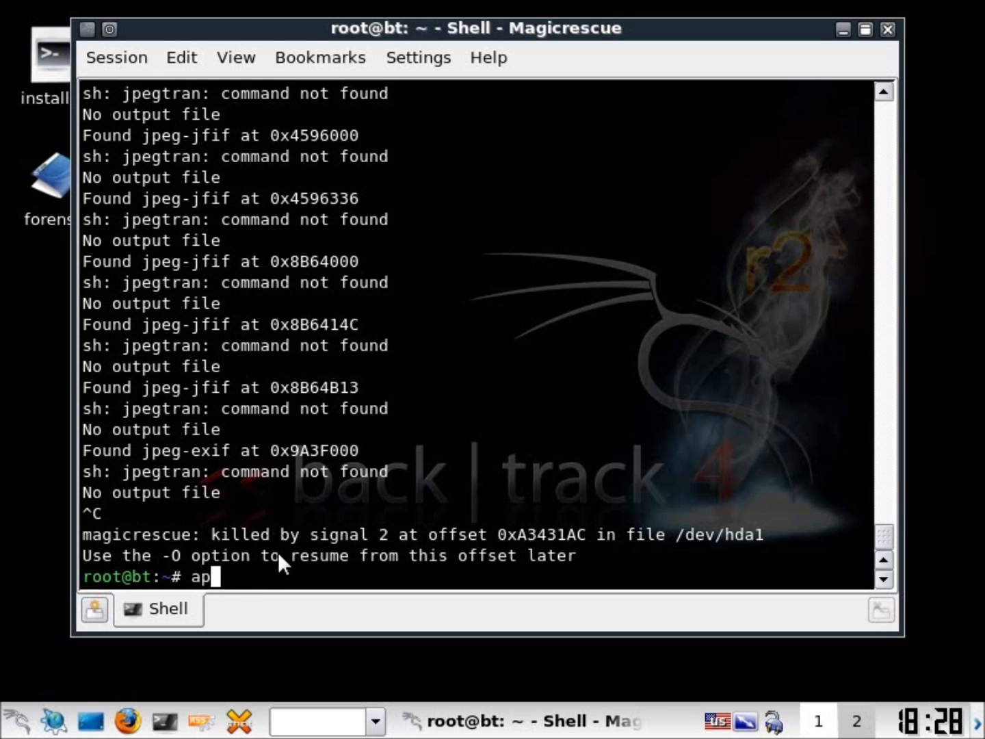
type("t-get")
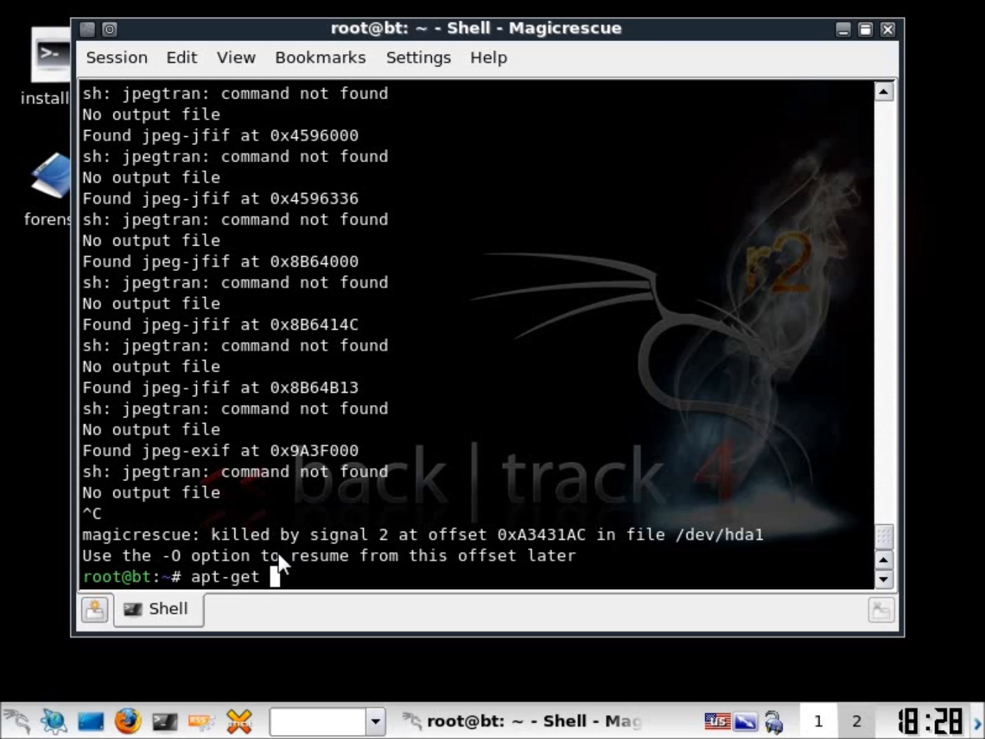
type("install")
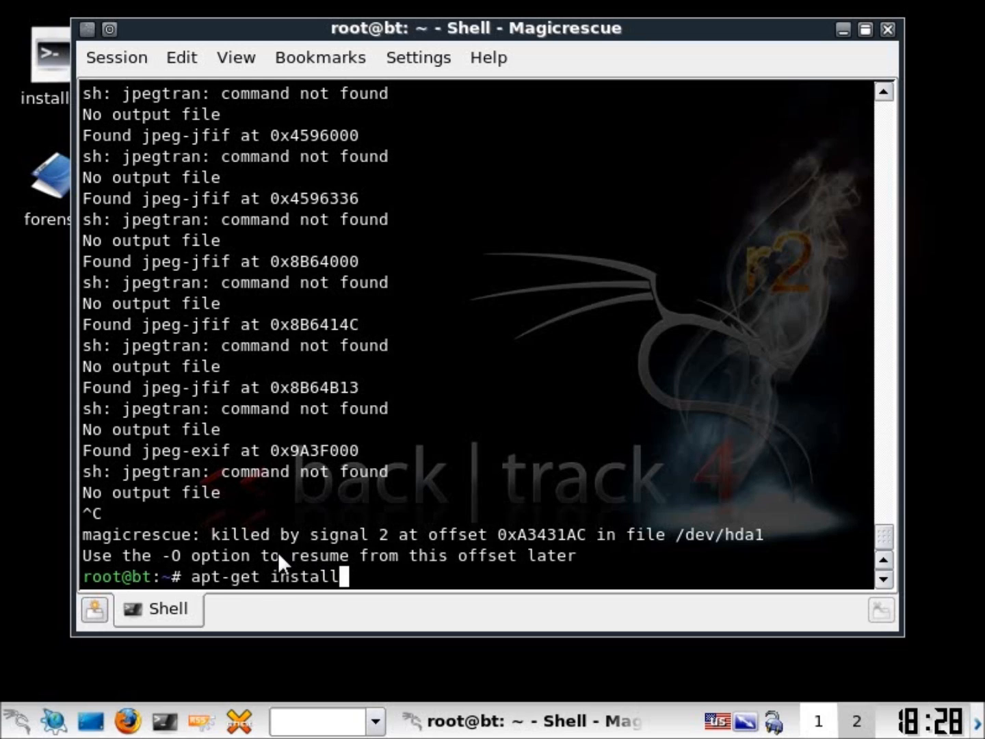
type("li")
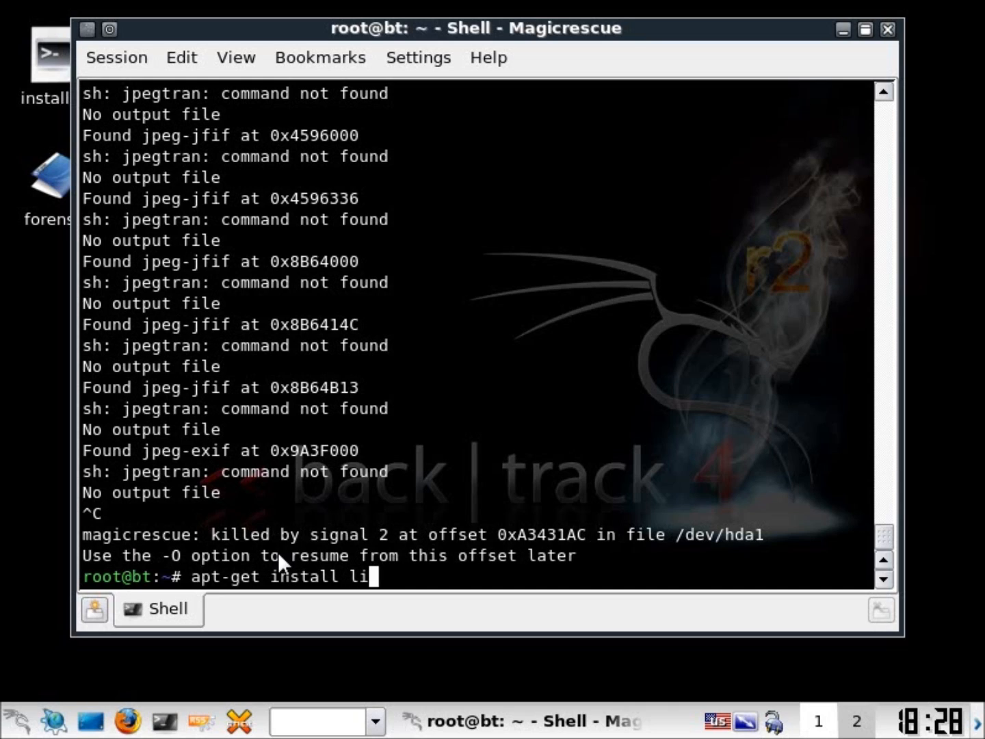
type("bj")
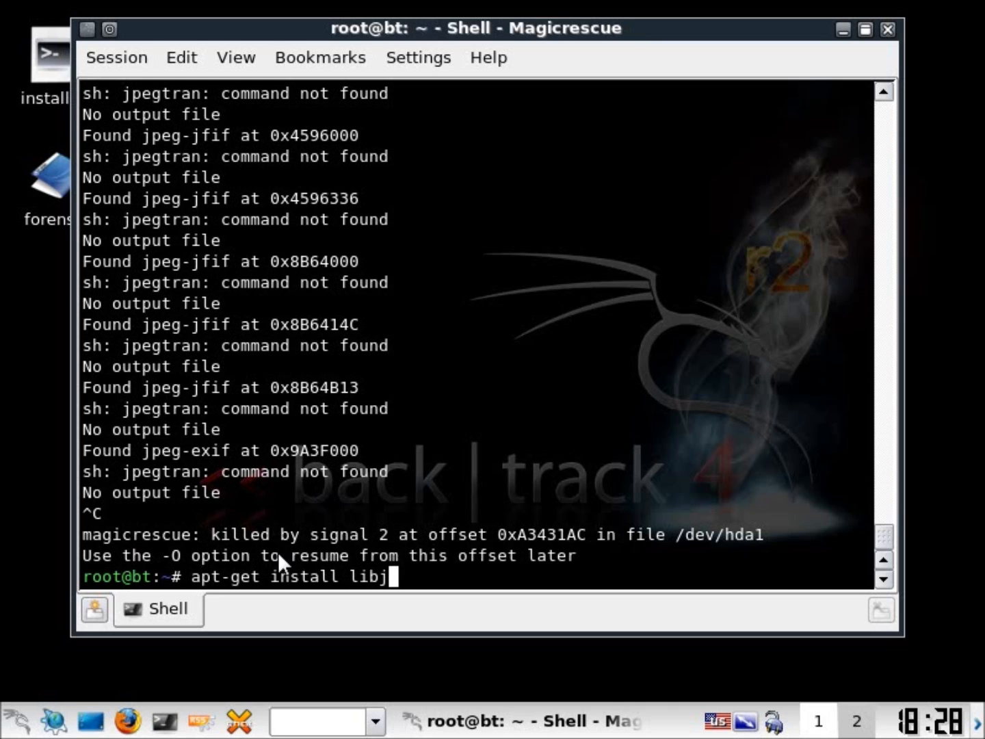
type("eg")
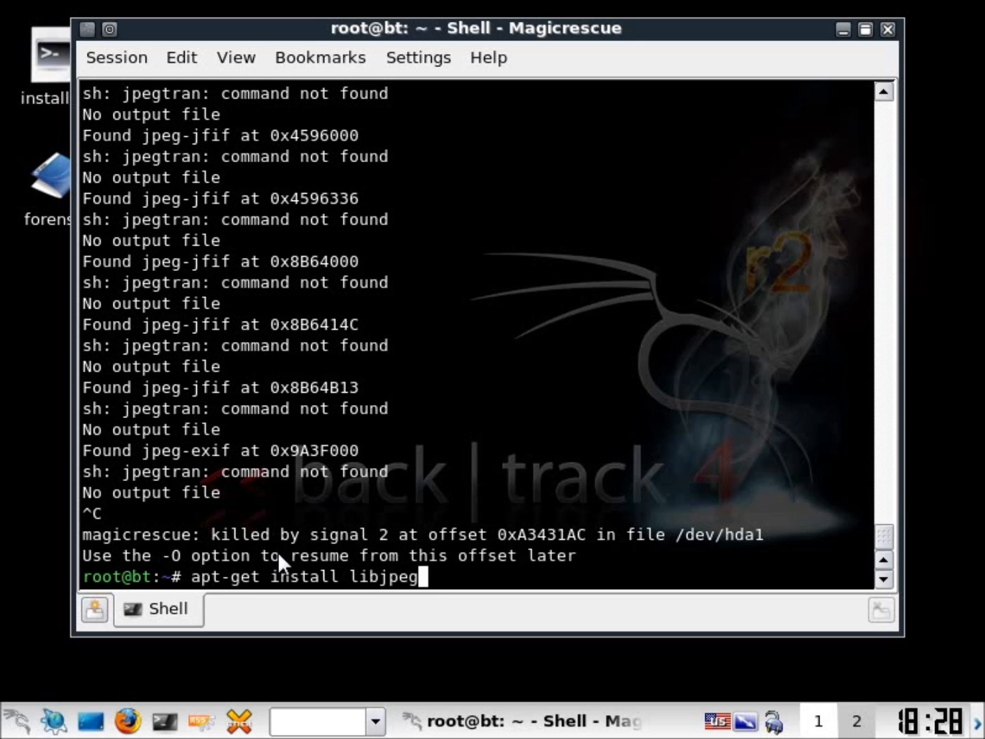
type("-prog")
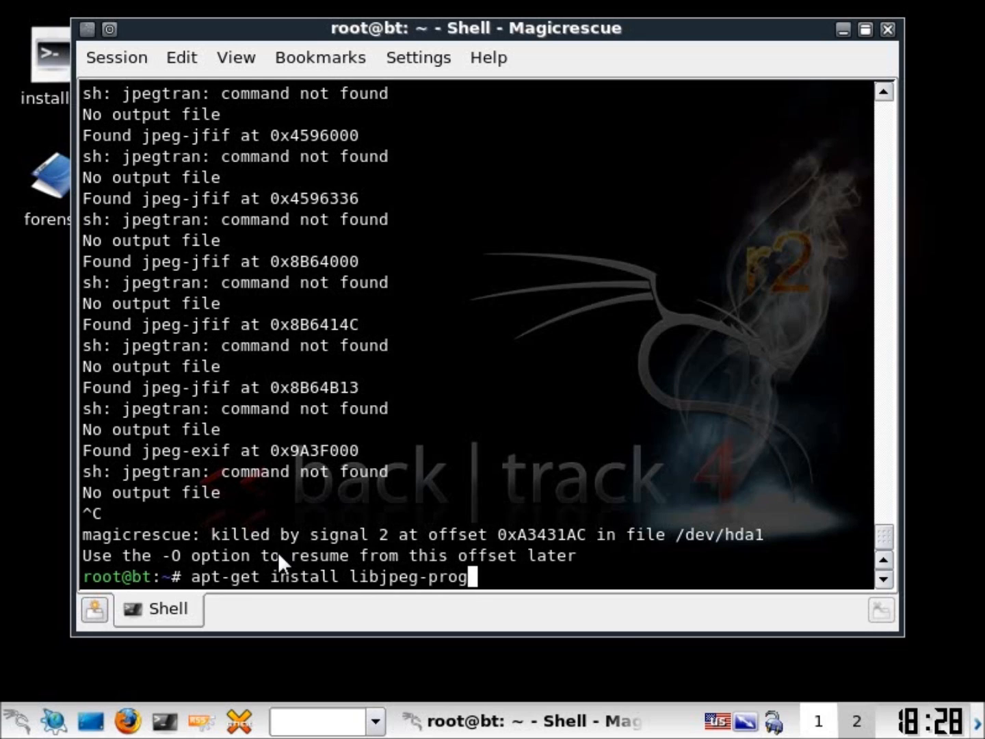
type("s")
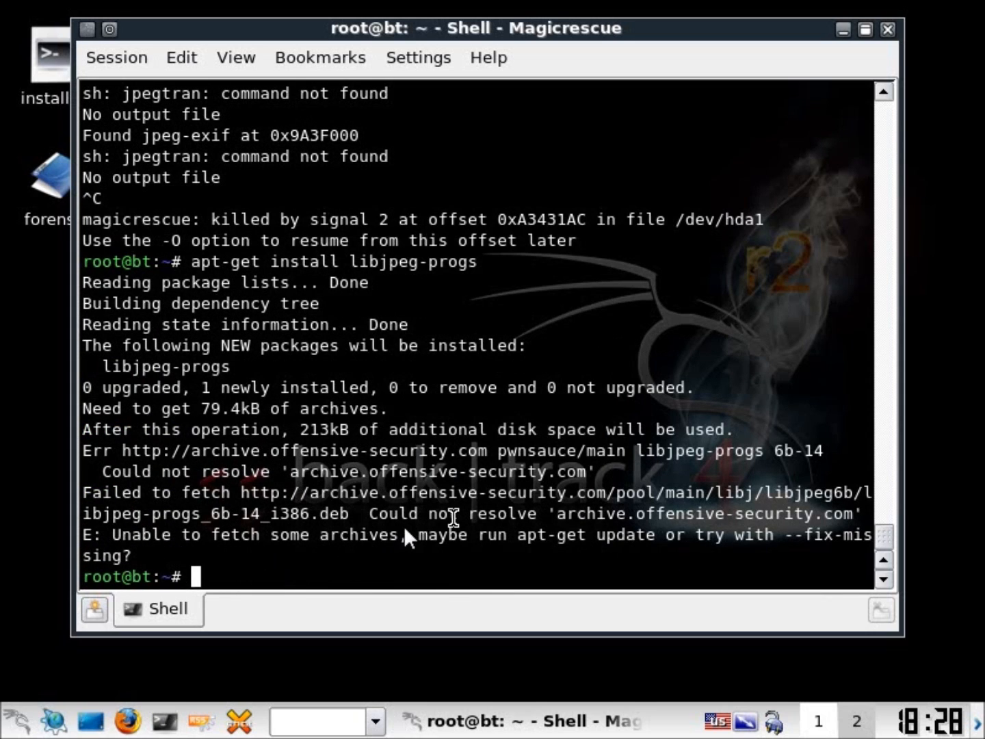
mouse_move(229, 561)
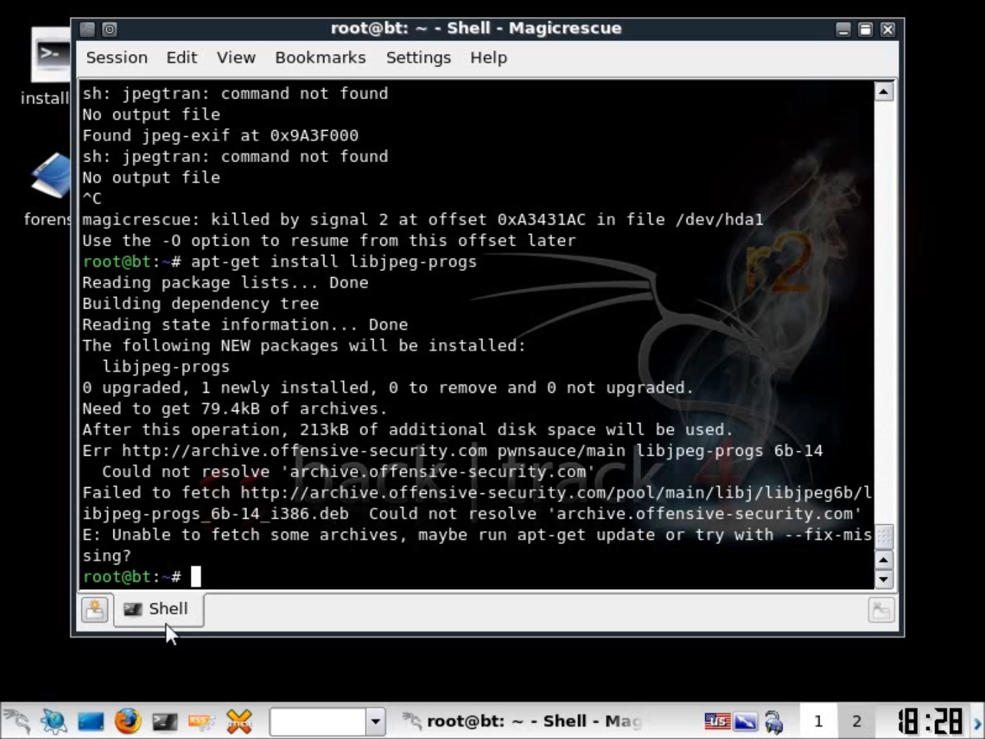
Start networking via /etc/init.d/networking start, then install libjpeg-progs with apt-get
type("/et")
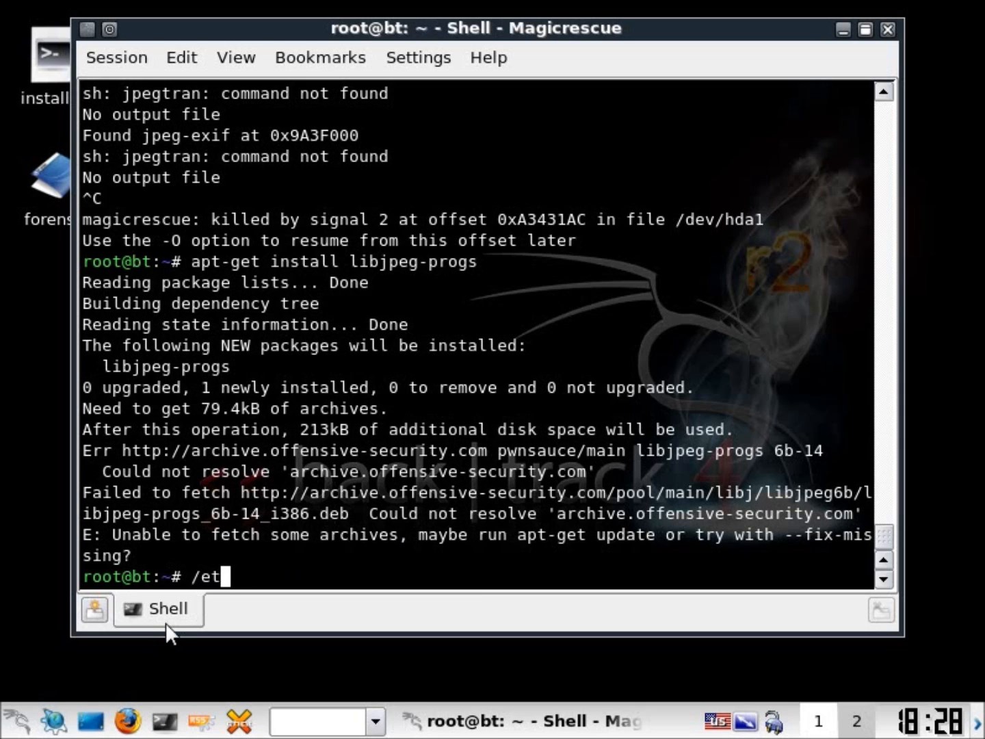
type("c/ini")
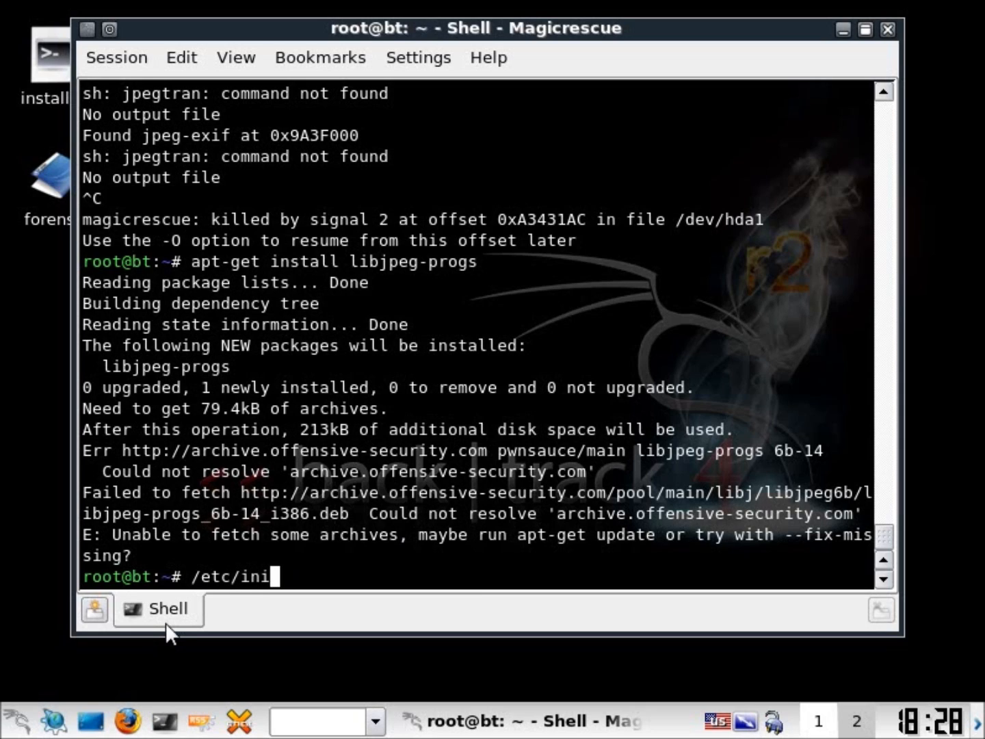
type("t.d")
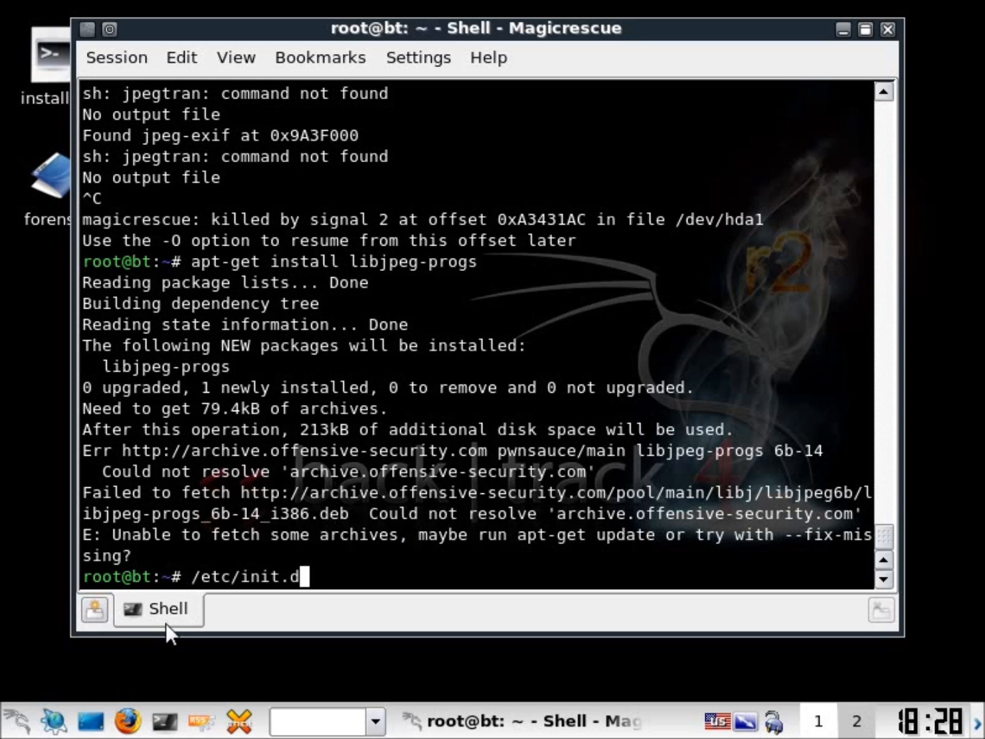
type("networking")
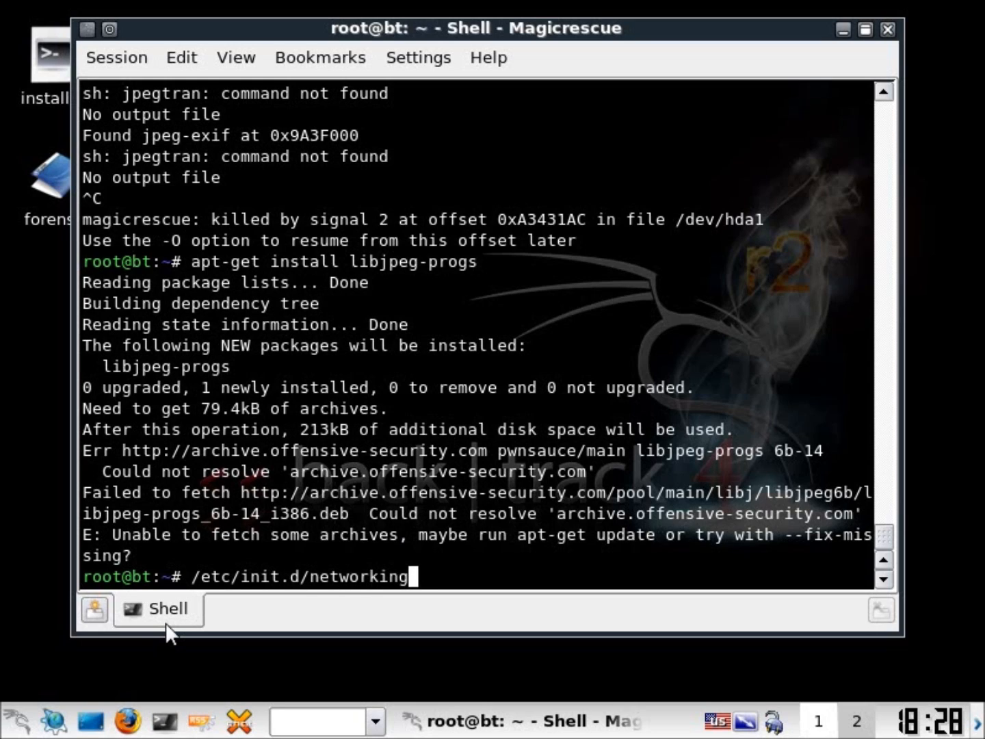
type("start")
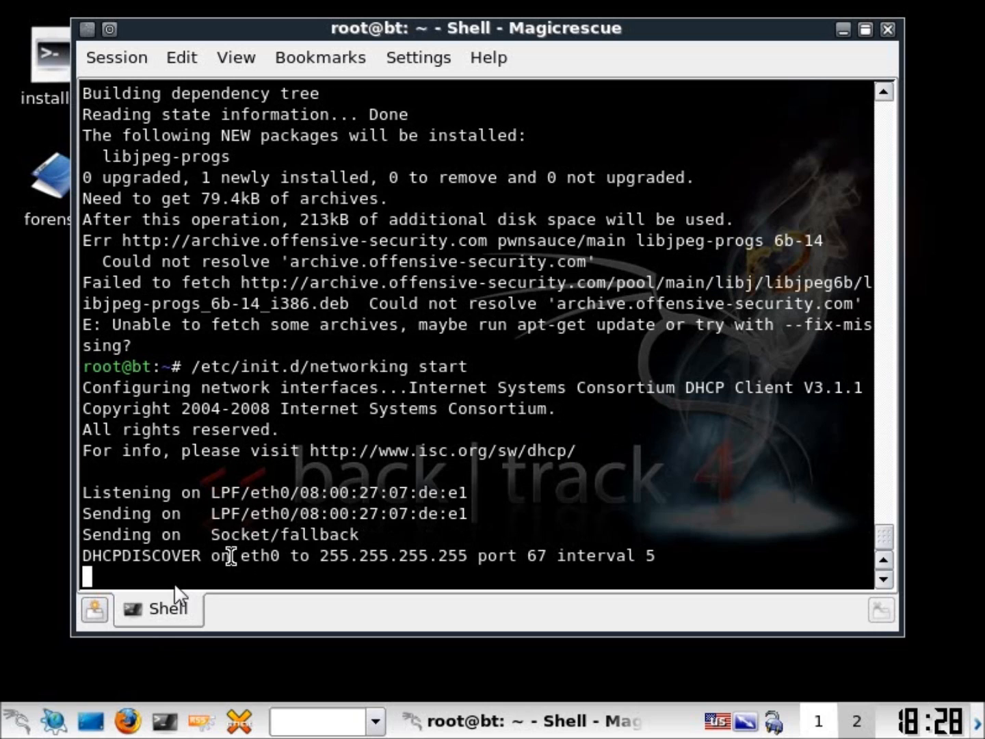
mouse_move(267, 574)
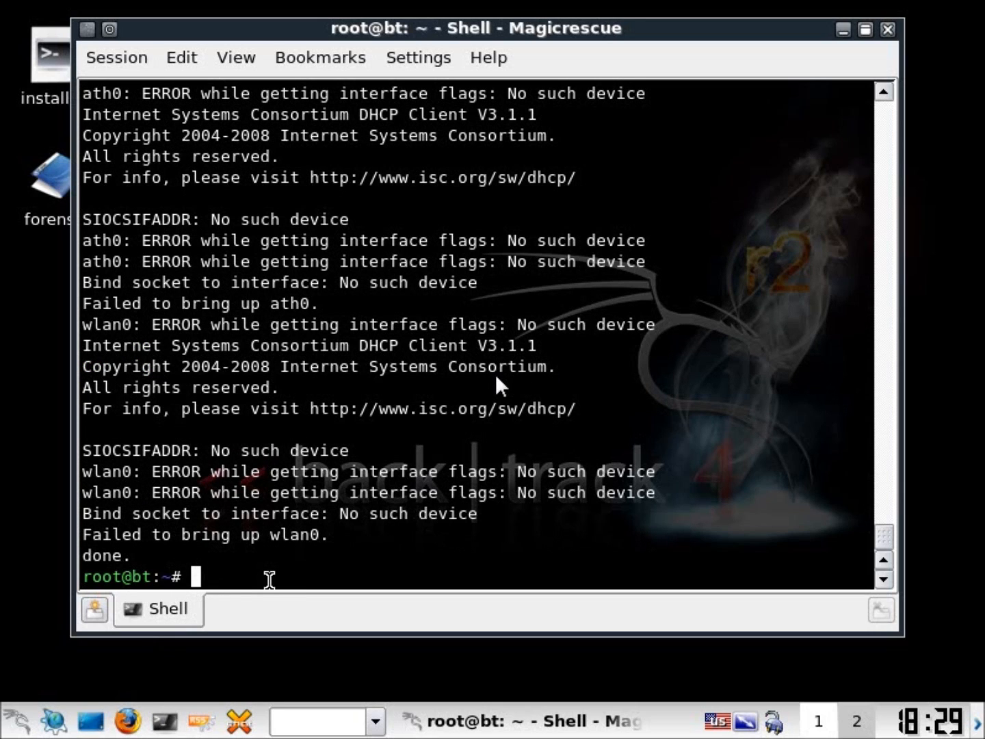
type("apt-get install libjpeg-progs")
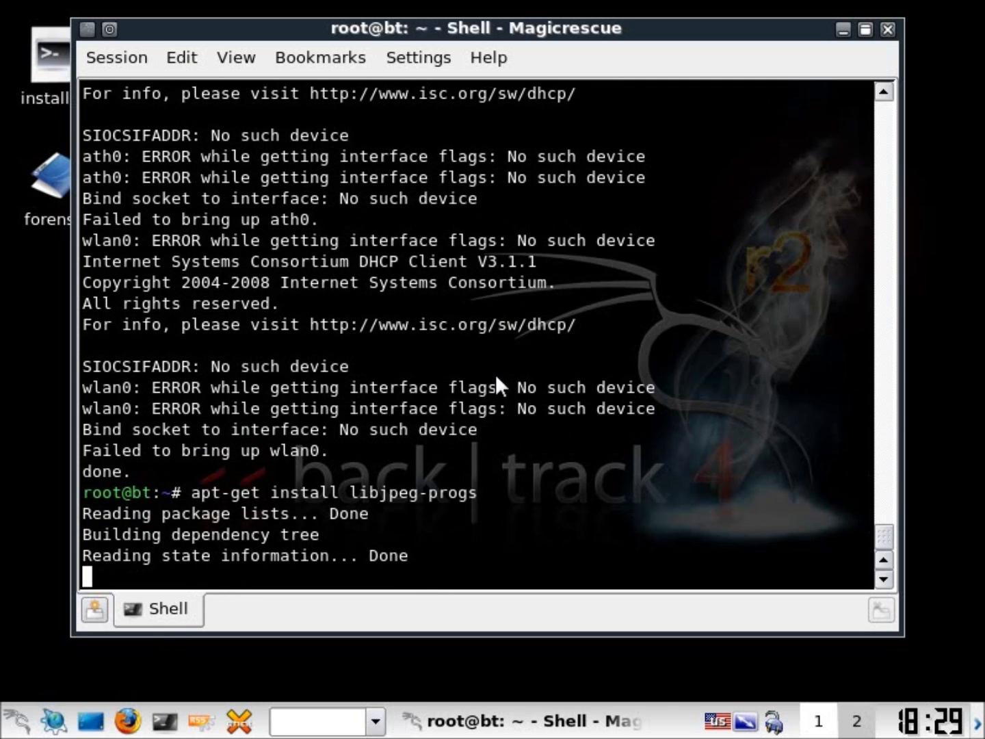
key("Return")
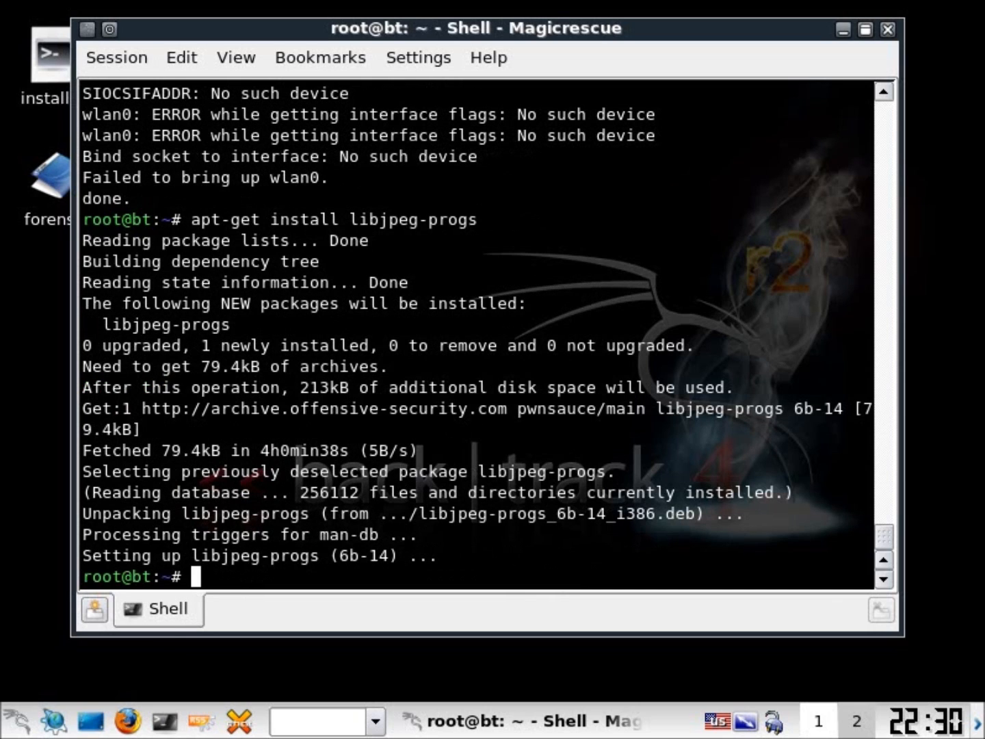
mouse_move(510, 404)
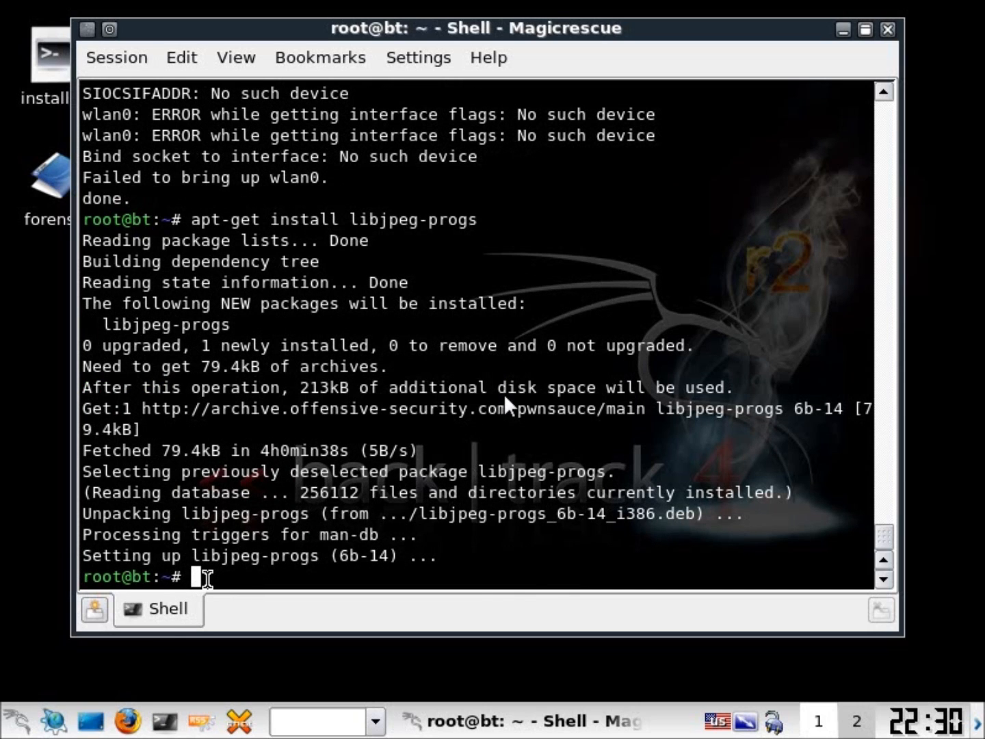
Enter networking start and the full magicrescue command carving /dev/hda1 into /root/forensics/
type("/etc/init.d/networking start")
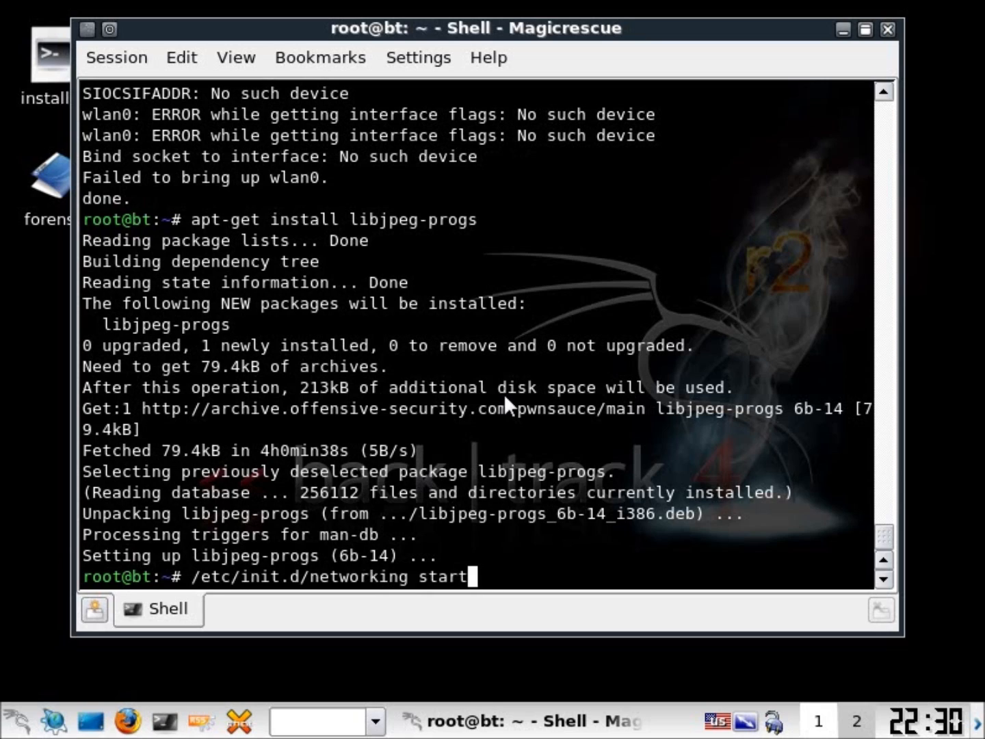
type("magicrescue -r jpeg-jfif -r jpeg-exif -d /root/forensics/ /dev/hda1")
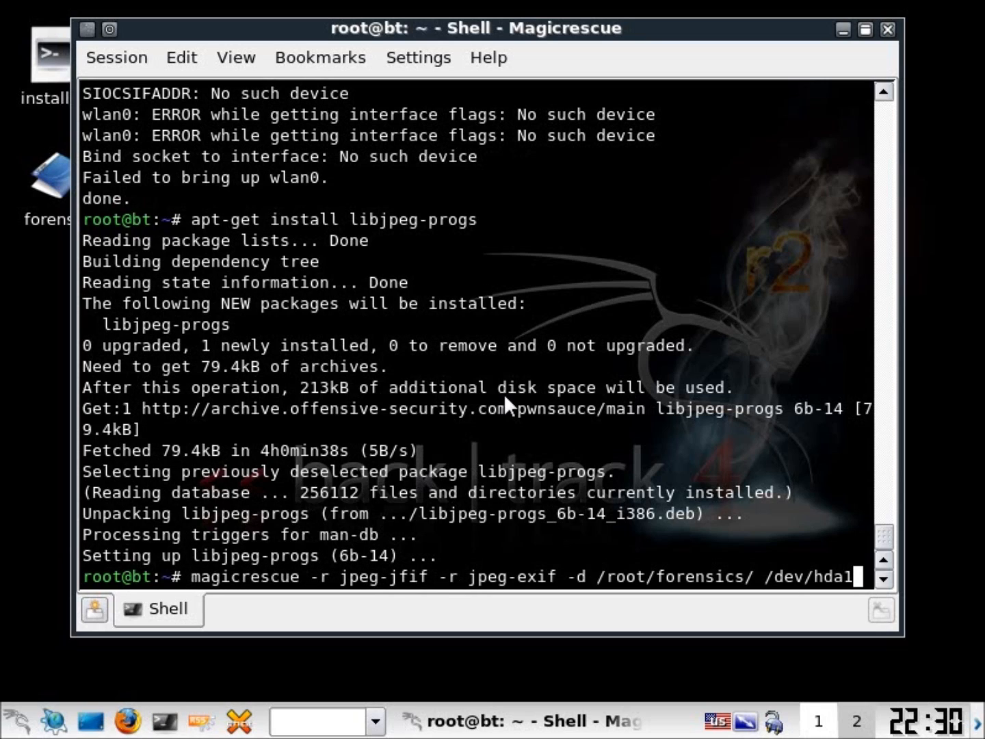
mouse_move(140, 633)
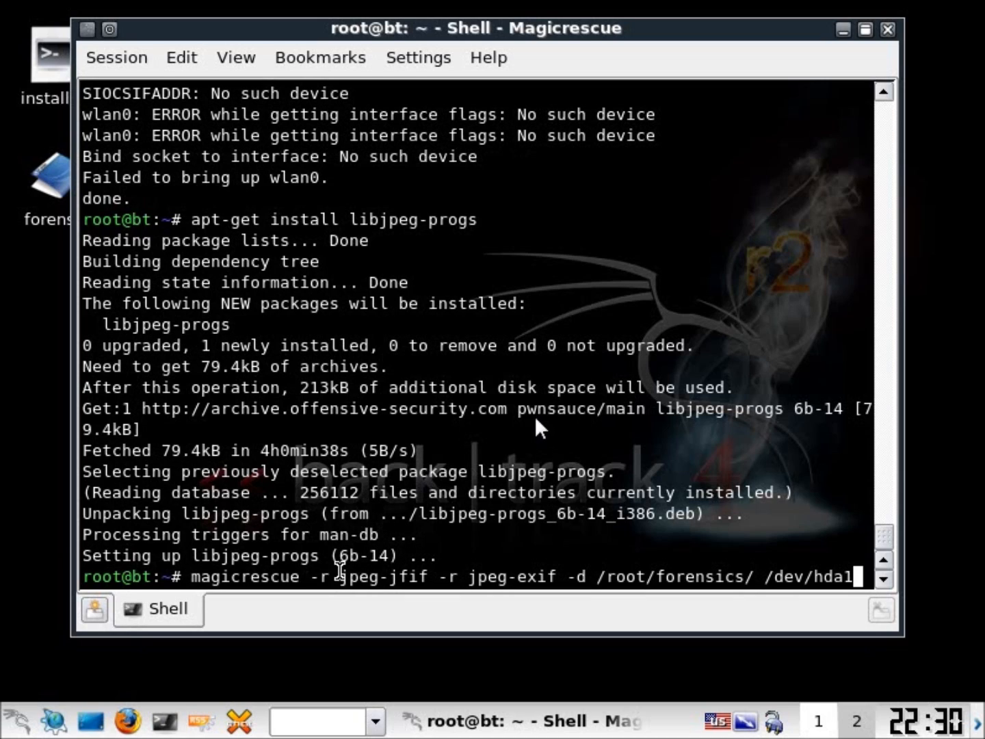
mouse_move(736, 445)
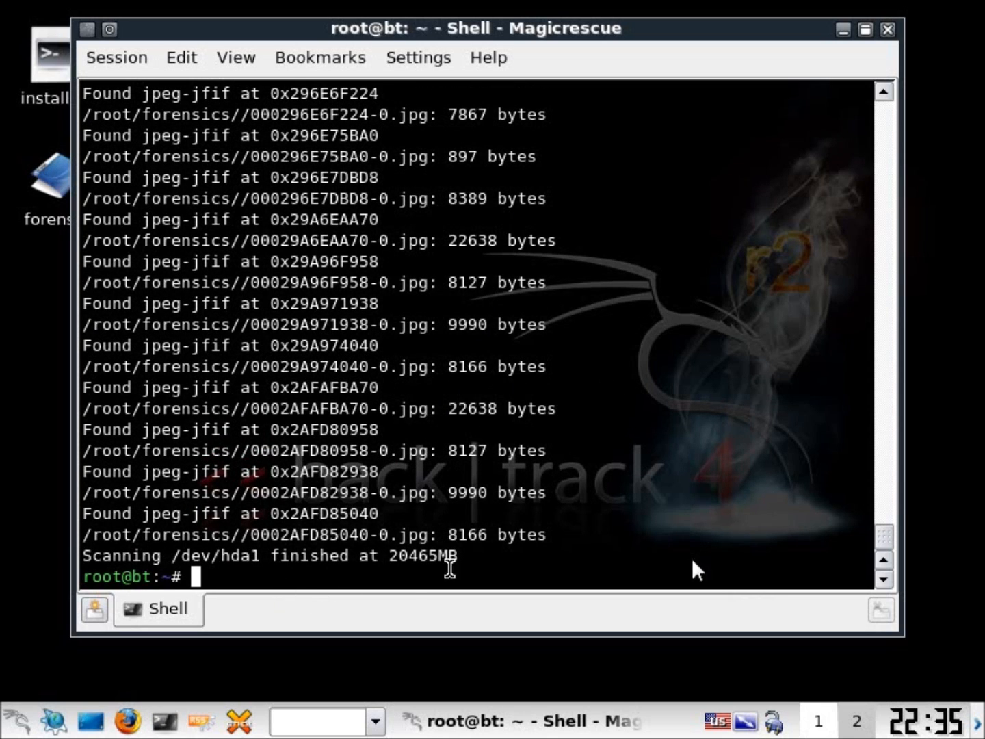
mouse_move(626, 334)
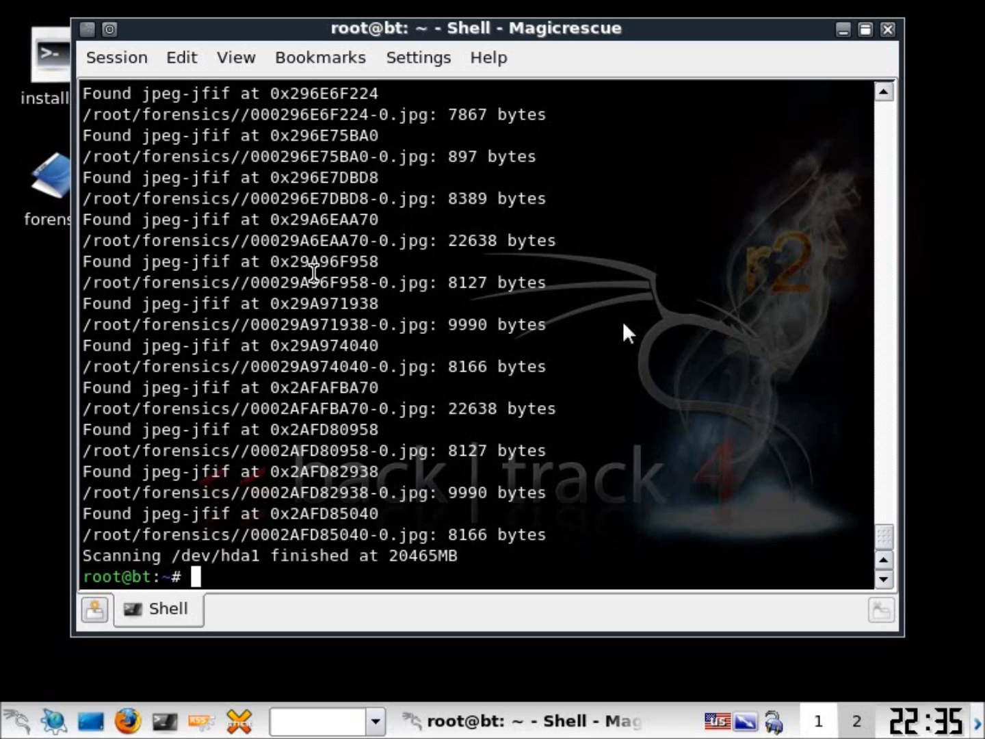
mouse_move(753, 526)
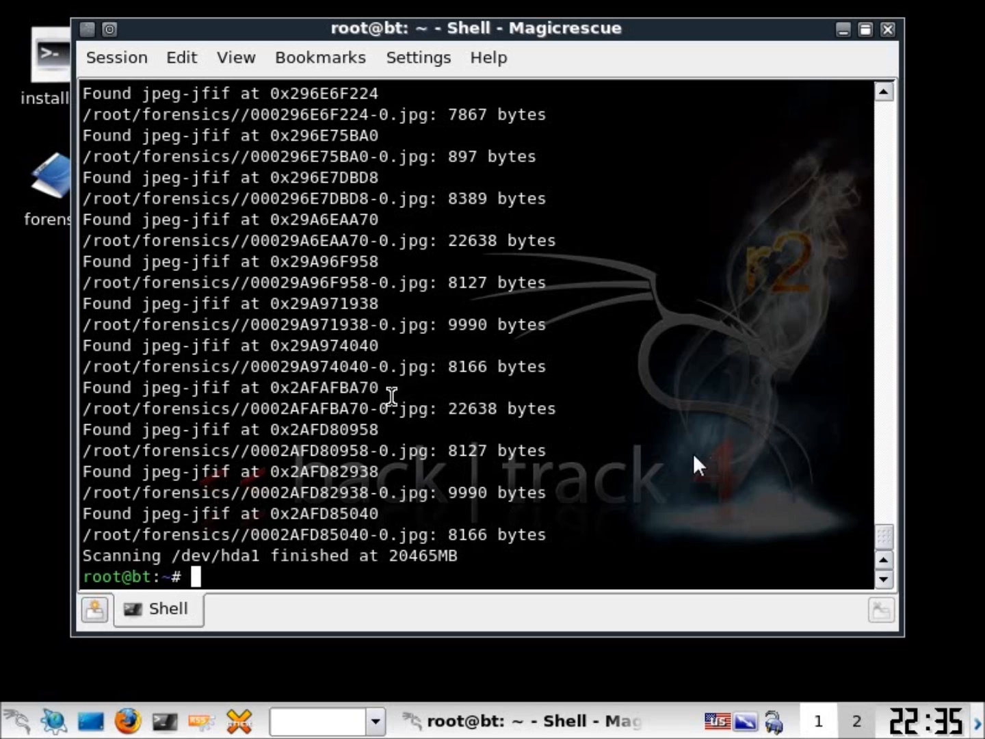
mouse_move(718, 558)
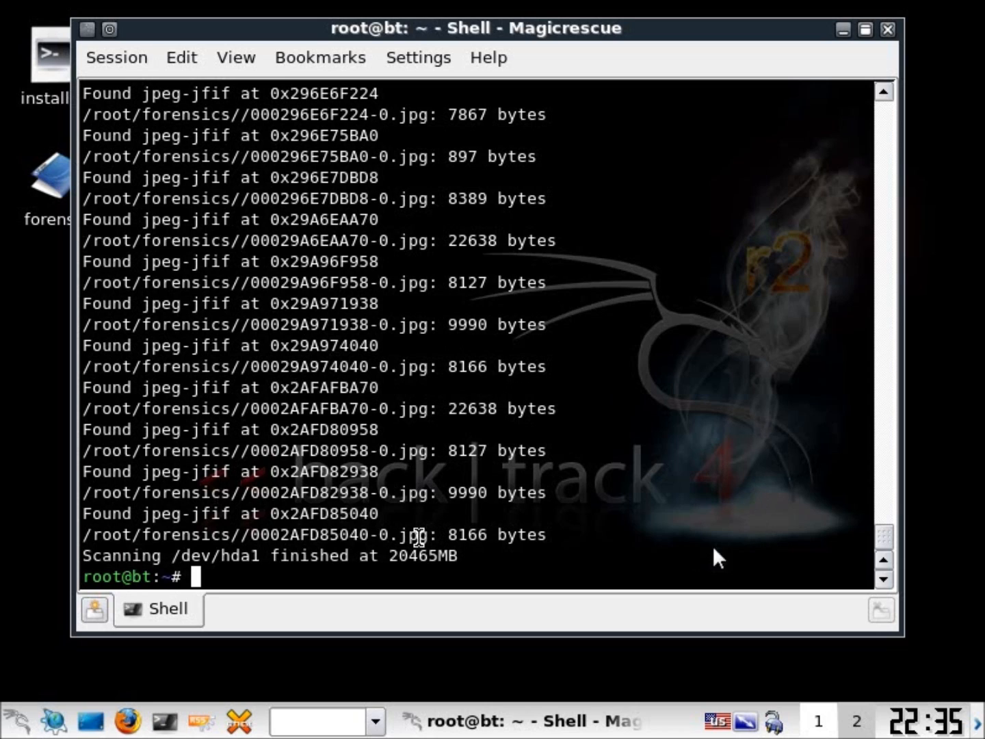
mouse_move(922, 47)
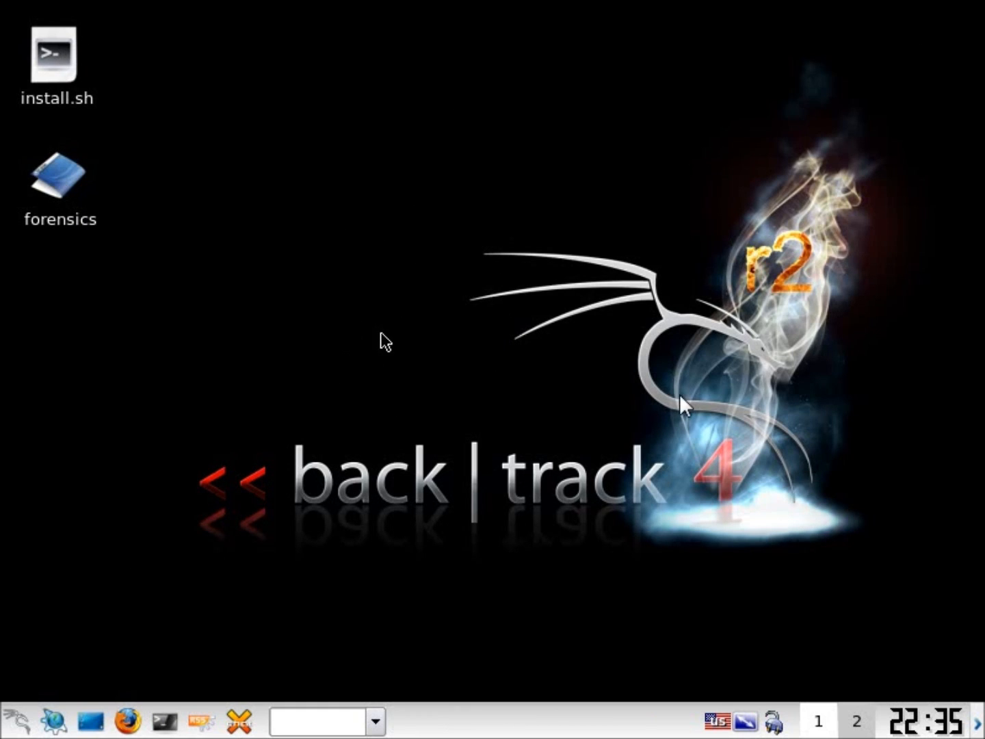
Open /root/forensics in Konqueror and scroll through the 551 recovered jpg files
double_click(59, 176)
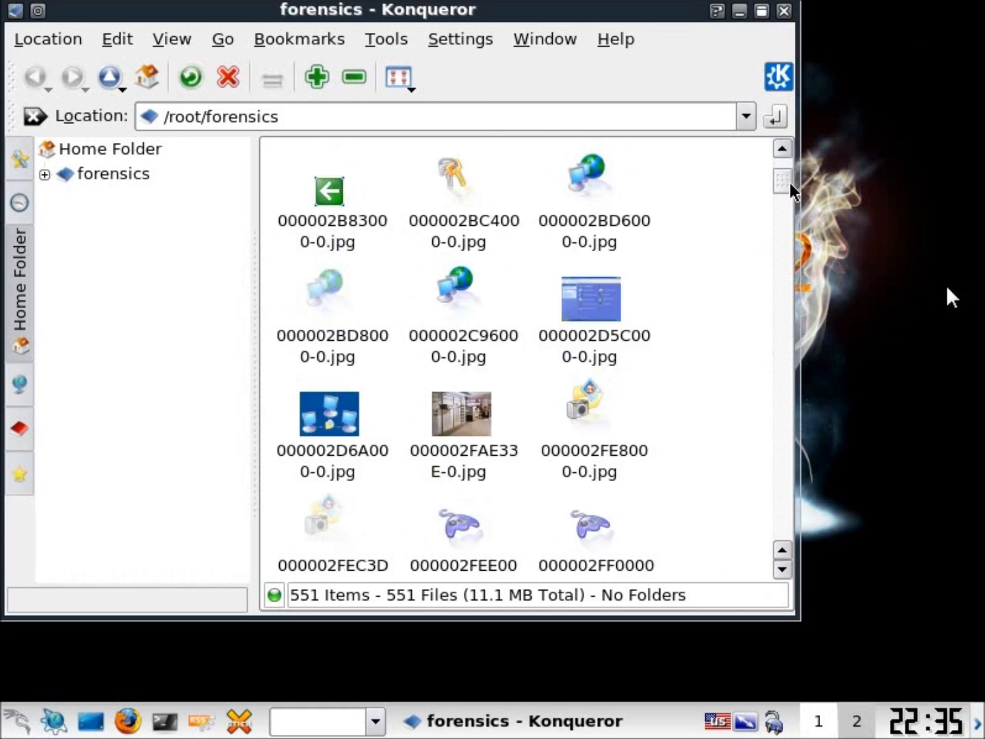
scroll("down", 3)
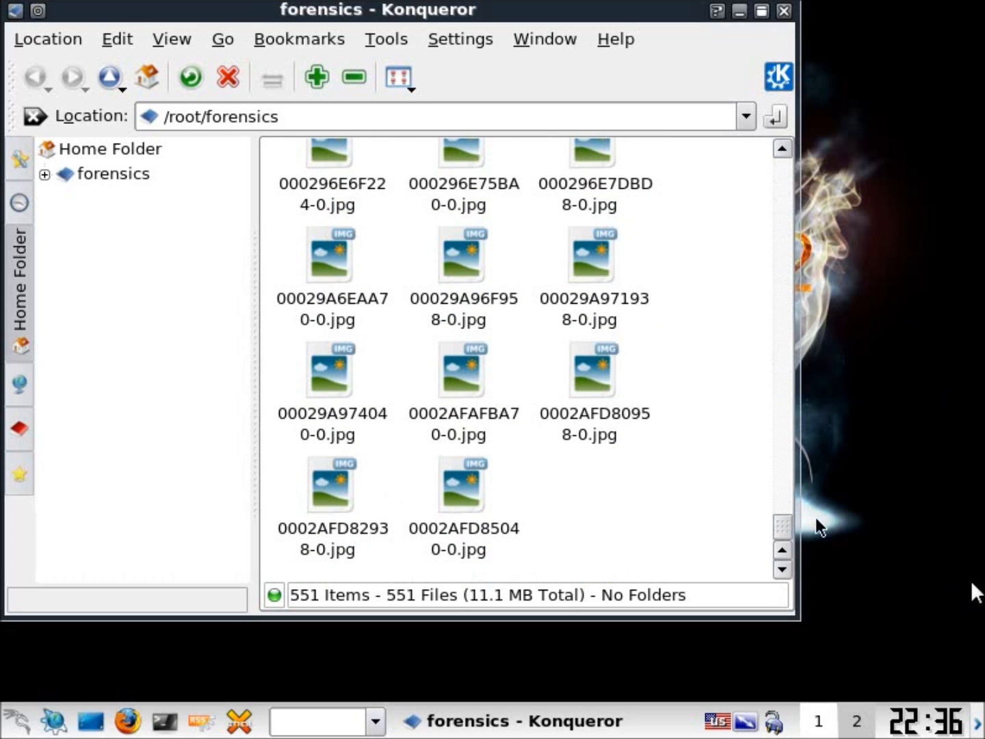
mouse_move(7, 577)
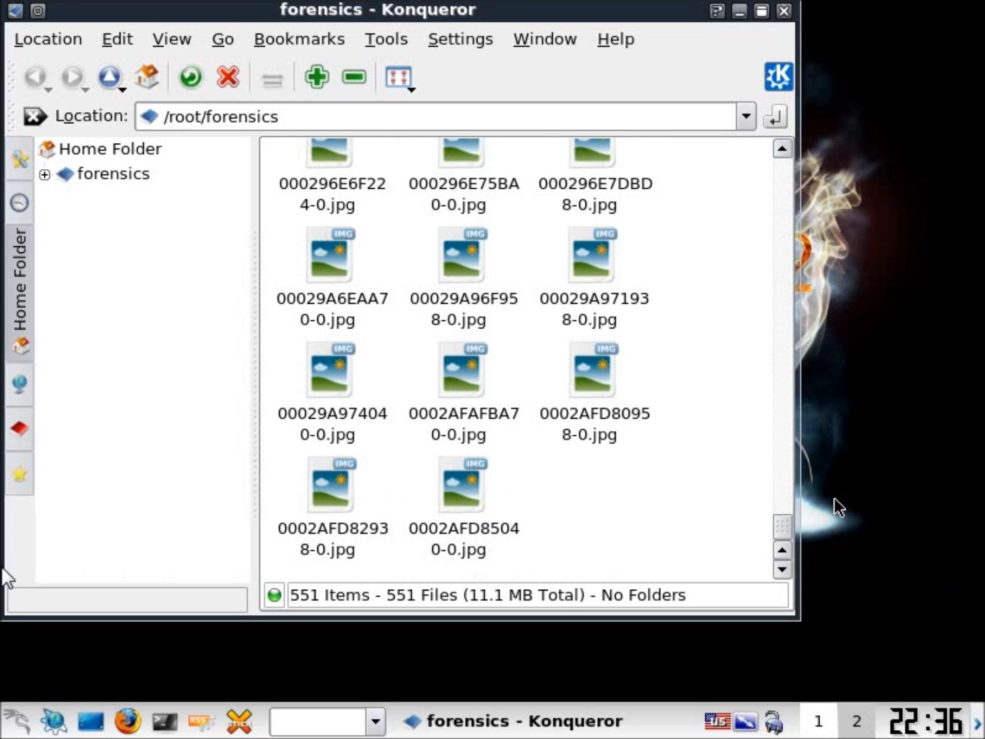
mouse_move(329, 369)
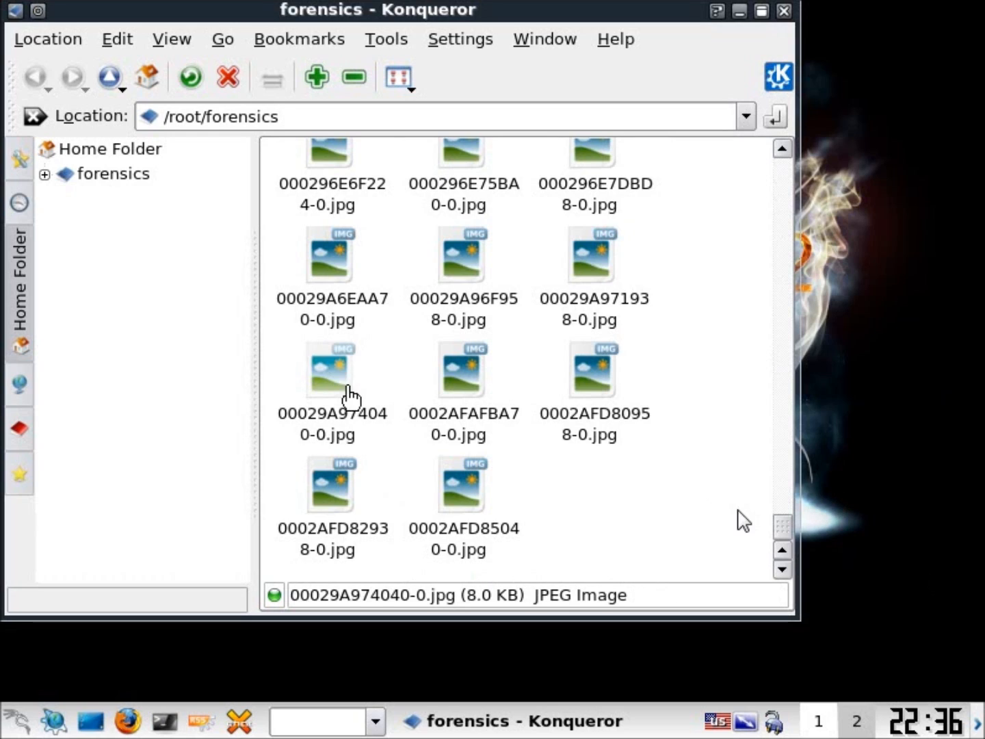